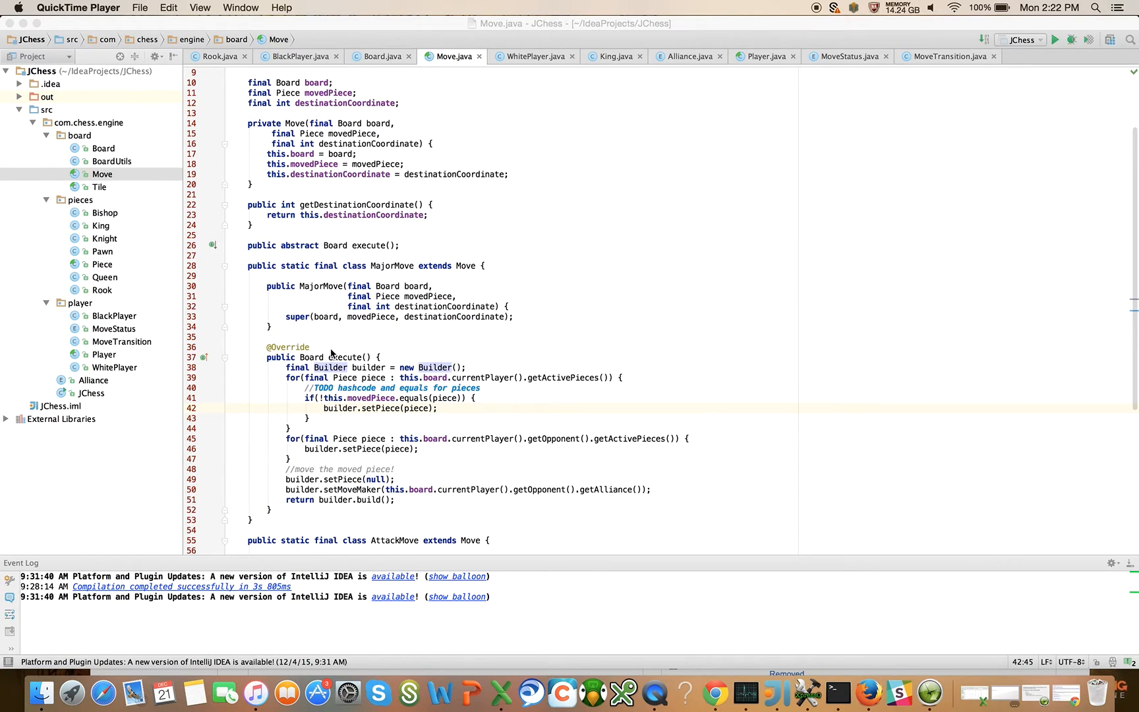
mouse_move(345, 398)
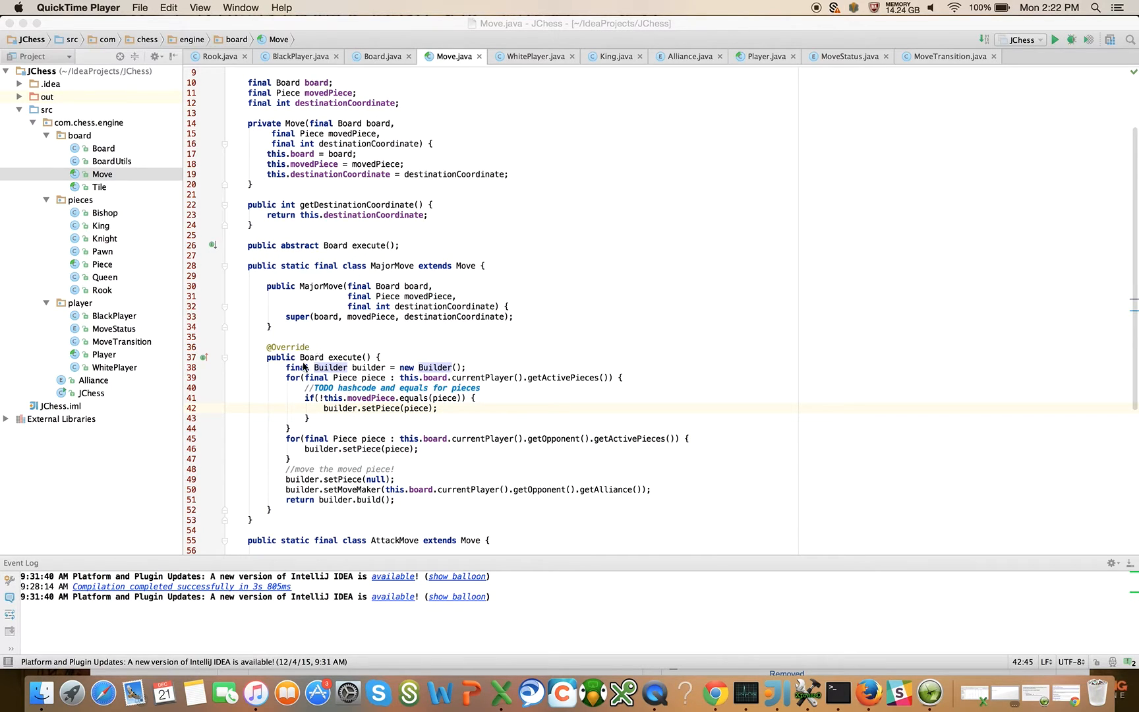
mouse_move(313, 357)
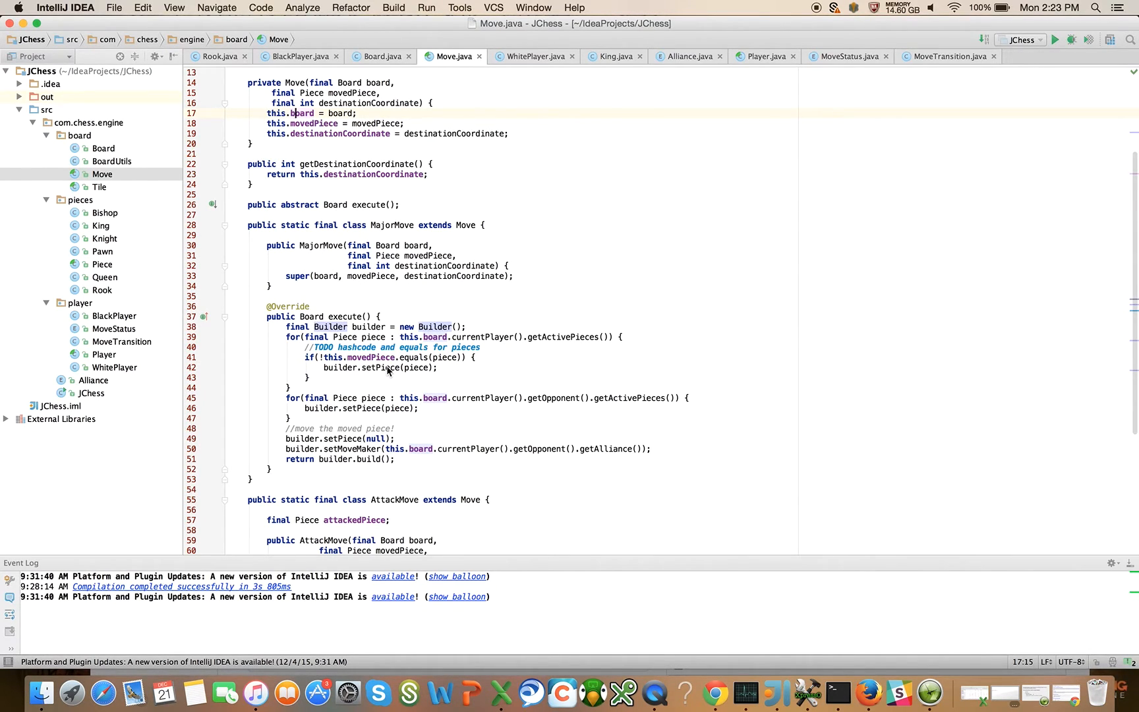
mouse_move(323, 348)
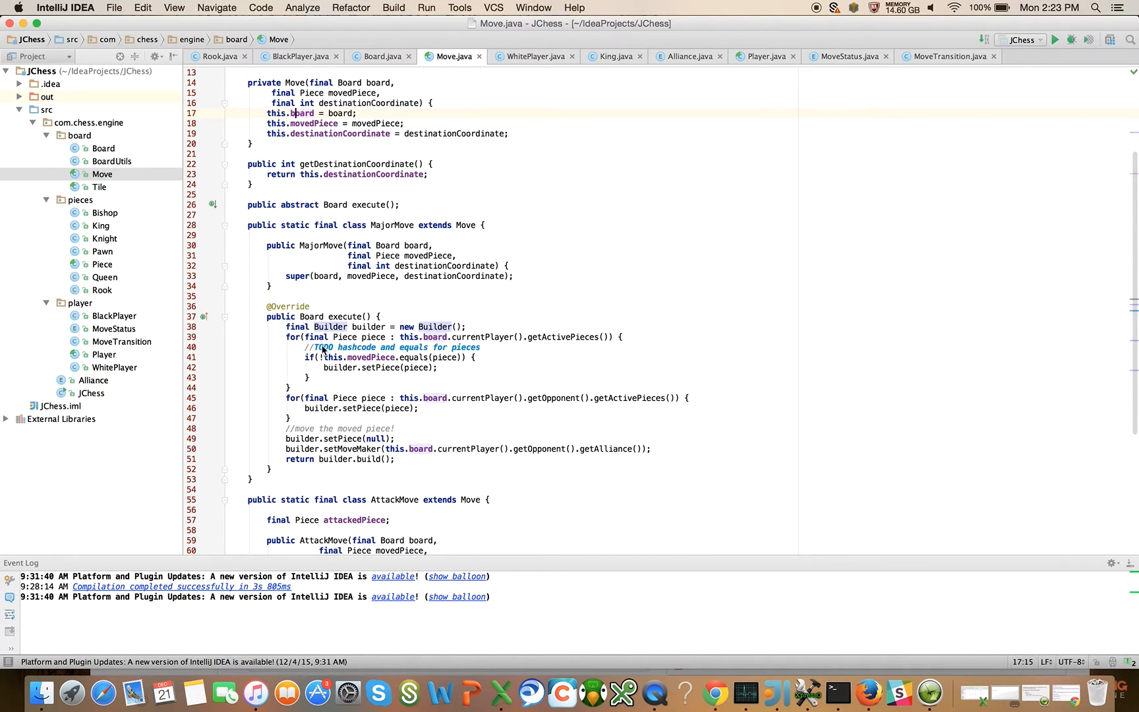
mouse_move(345, 375)
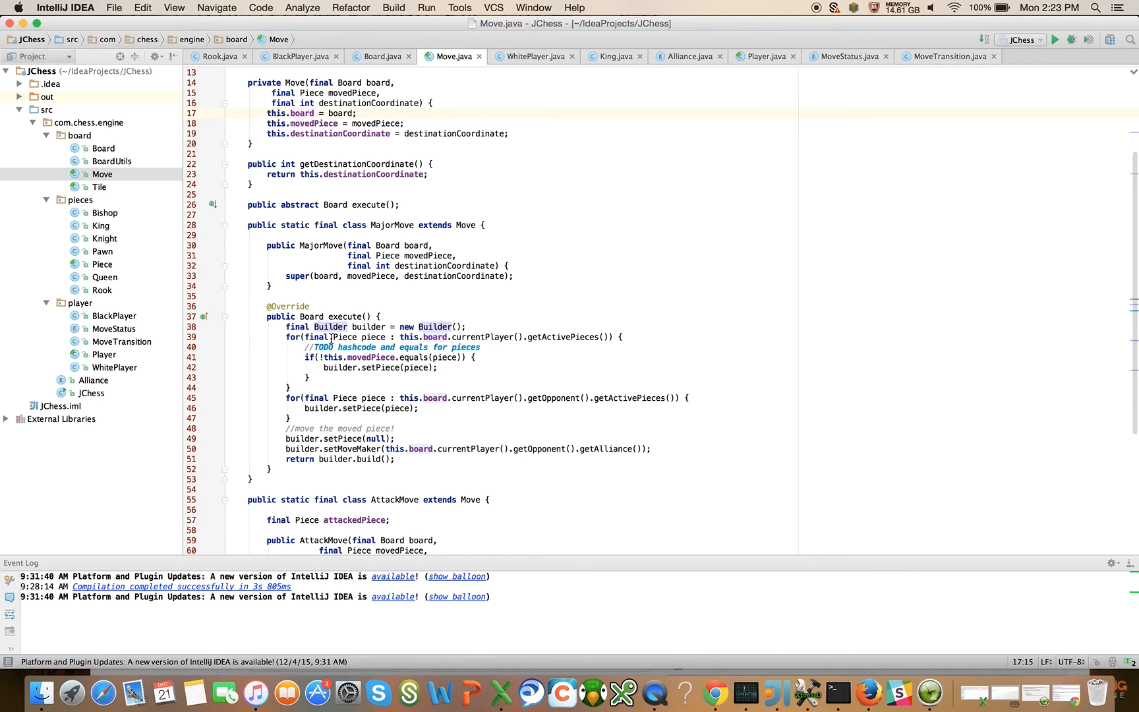
mouse_move(337, 311)
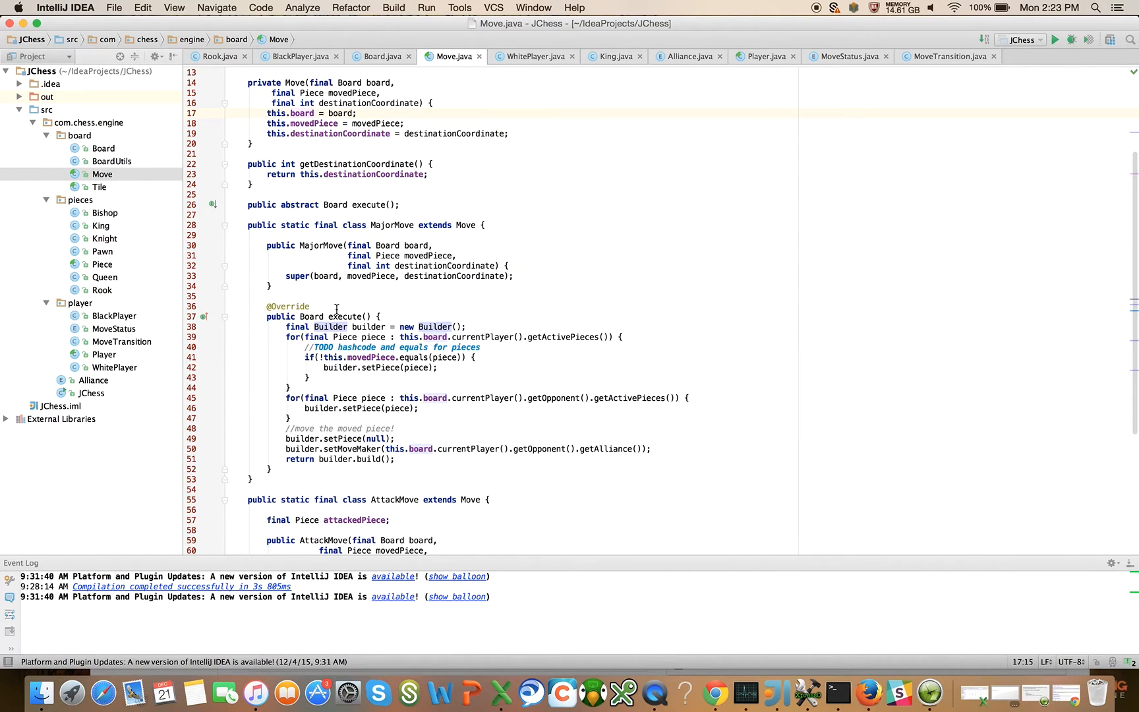
mouse_move(280, 435)
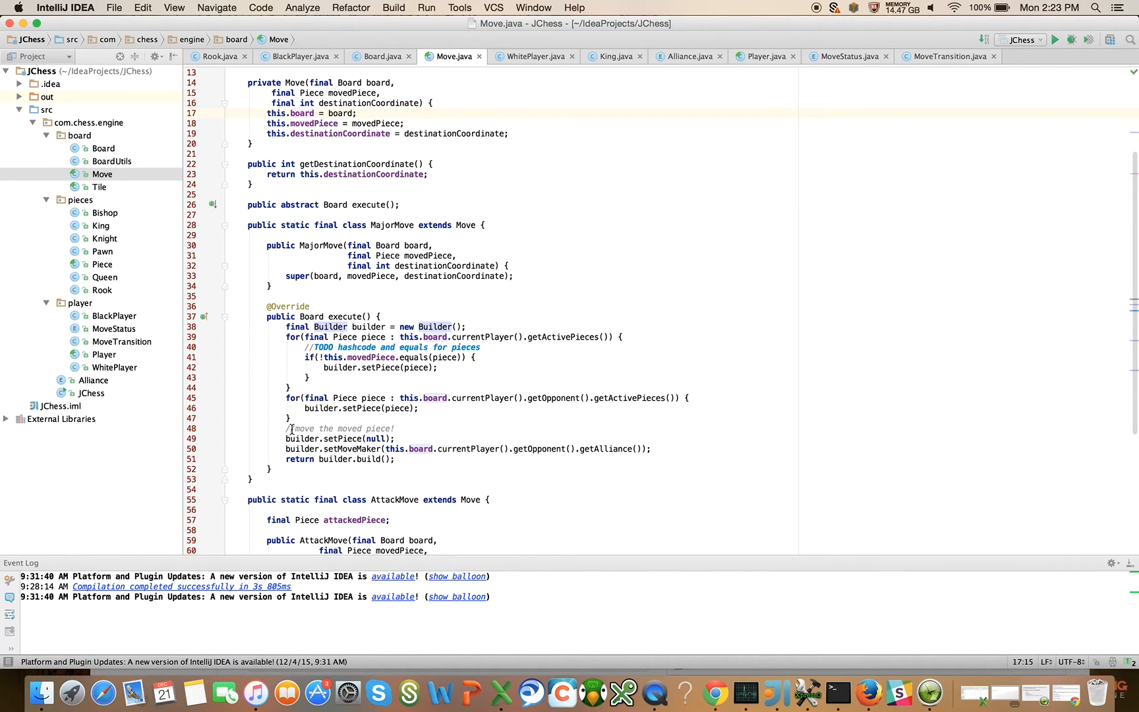
Add 'public abstract Piece movePiece(Move move);' to Piece.java below calculateLegalMoves
left_click(315, 428)
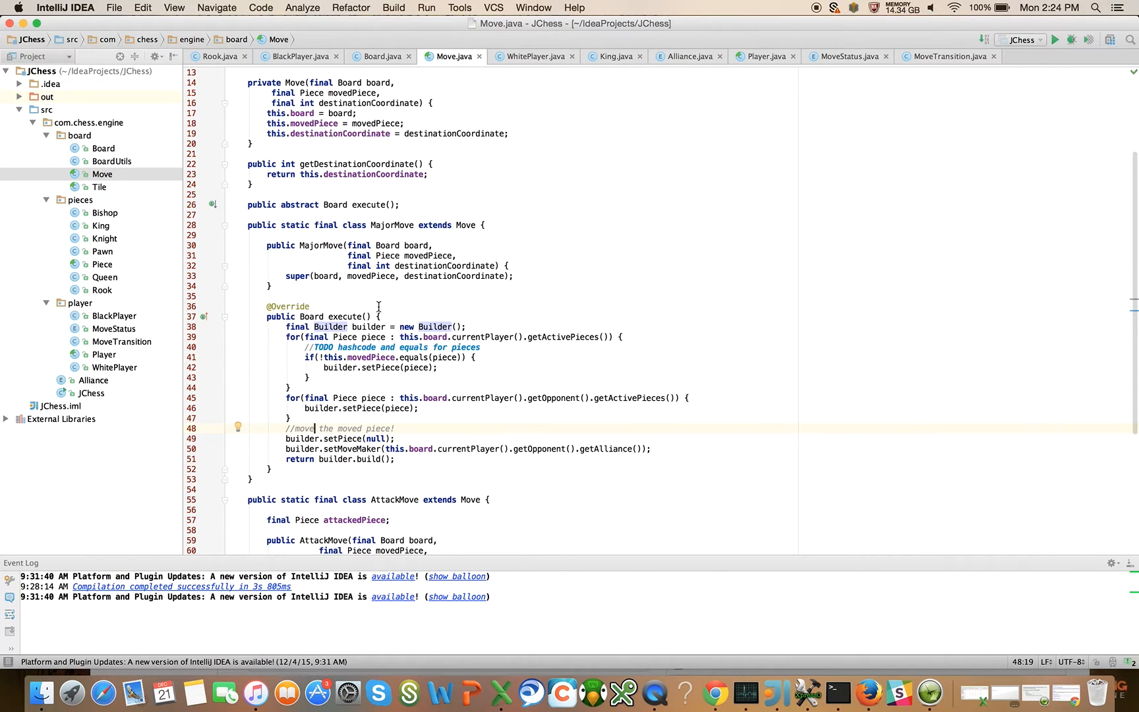
mouse_move(364, 424)
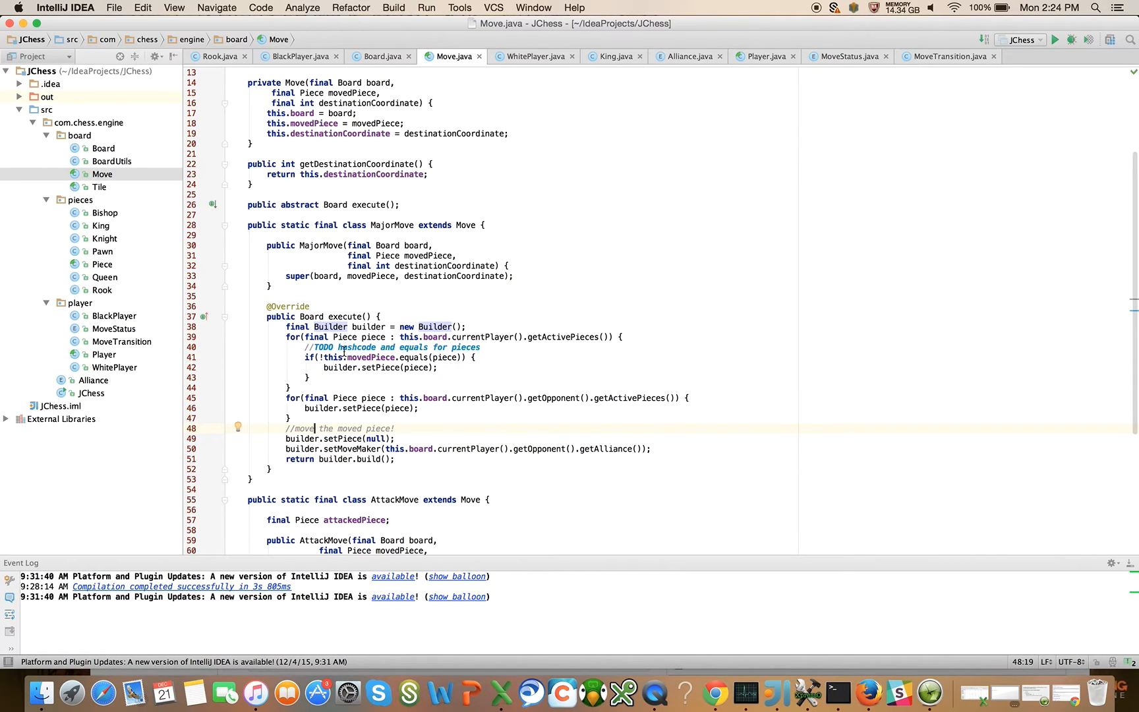
mouse_move(525, 338)
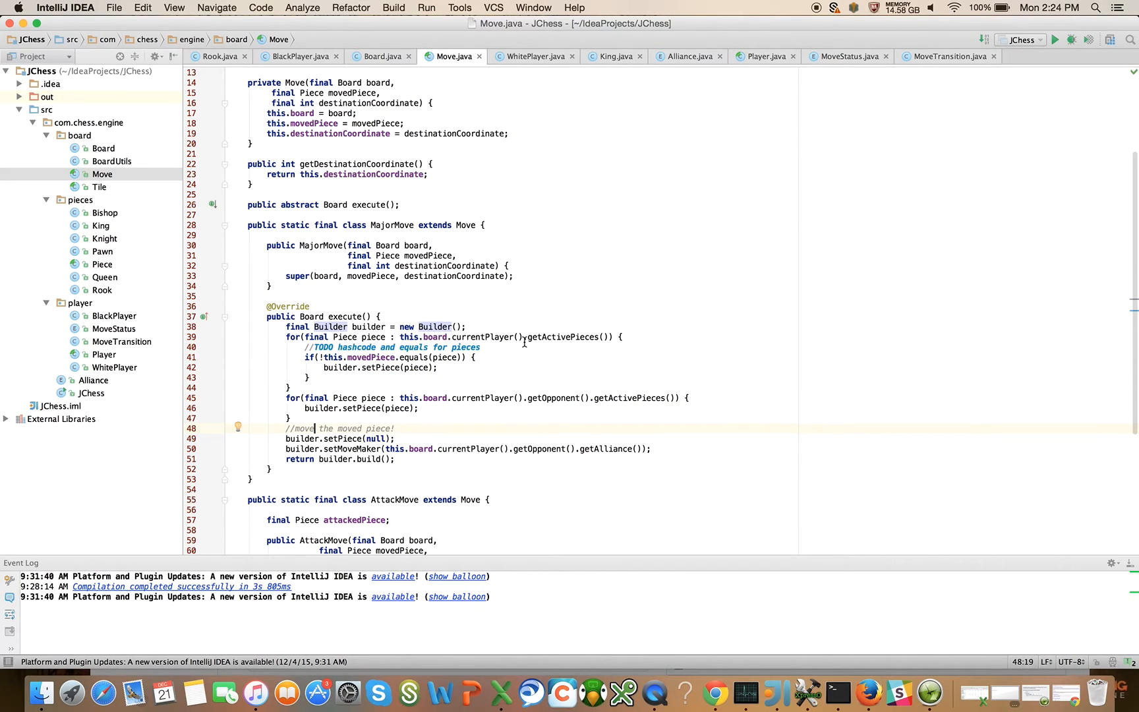
mouse_move(369, 368)
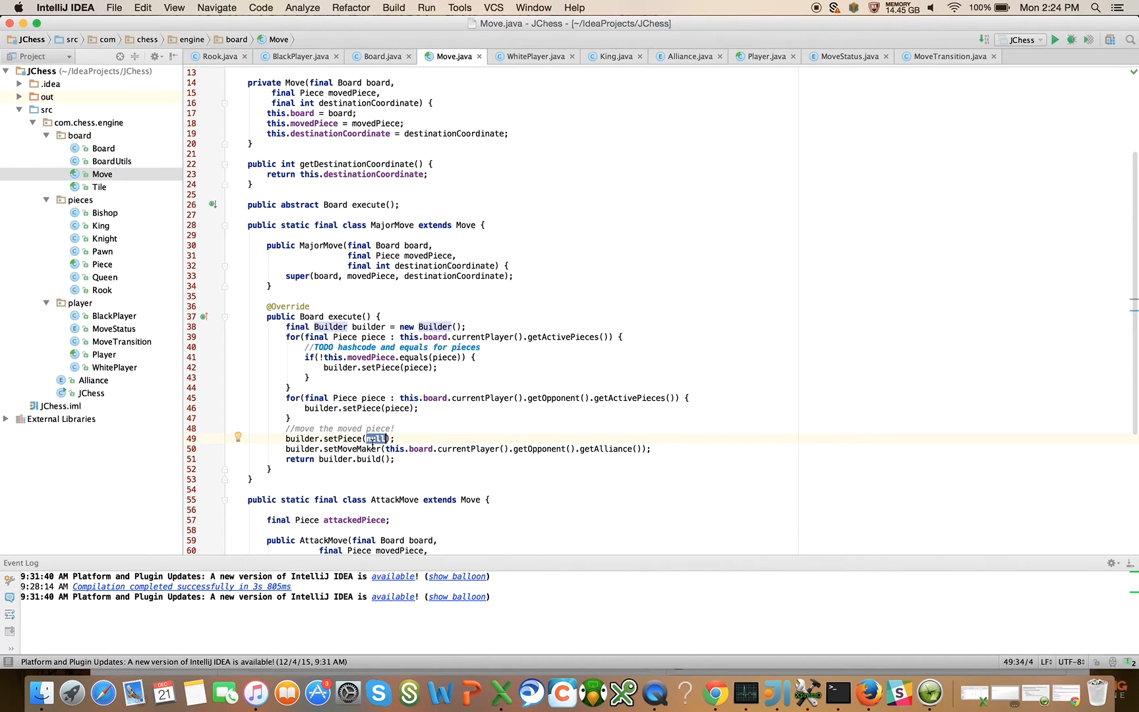
mouse_move(135, 338)
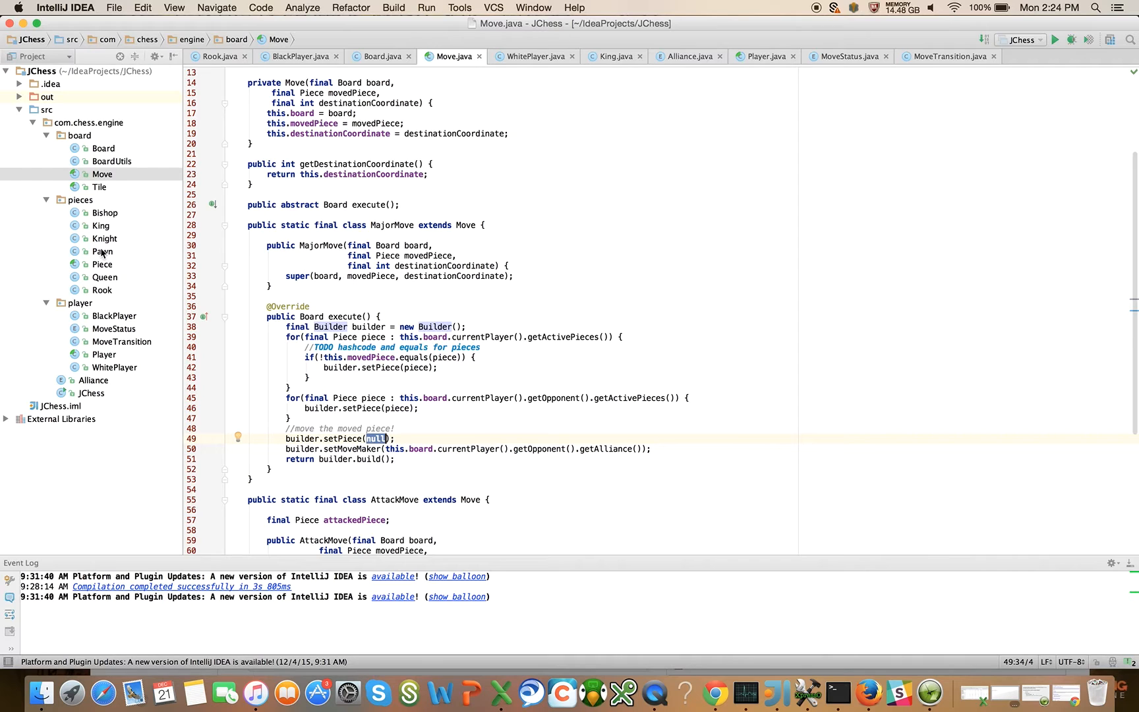
left_click(103, 264)
type("public ab")
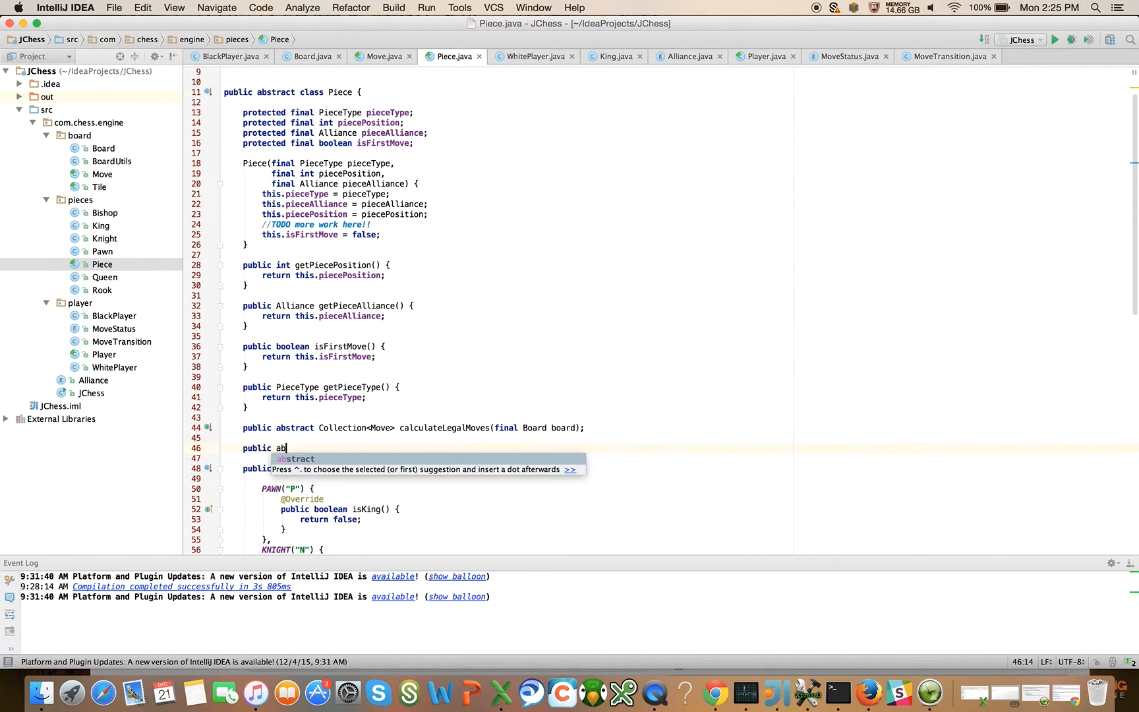
key("Tab")
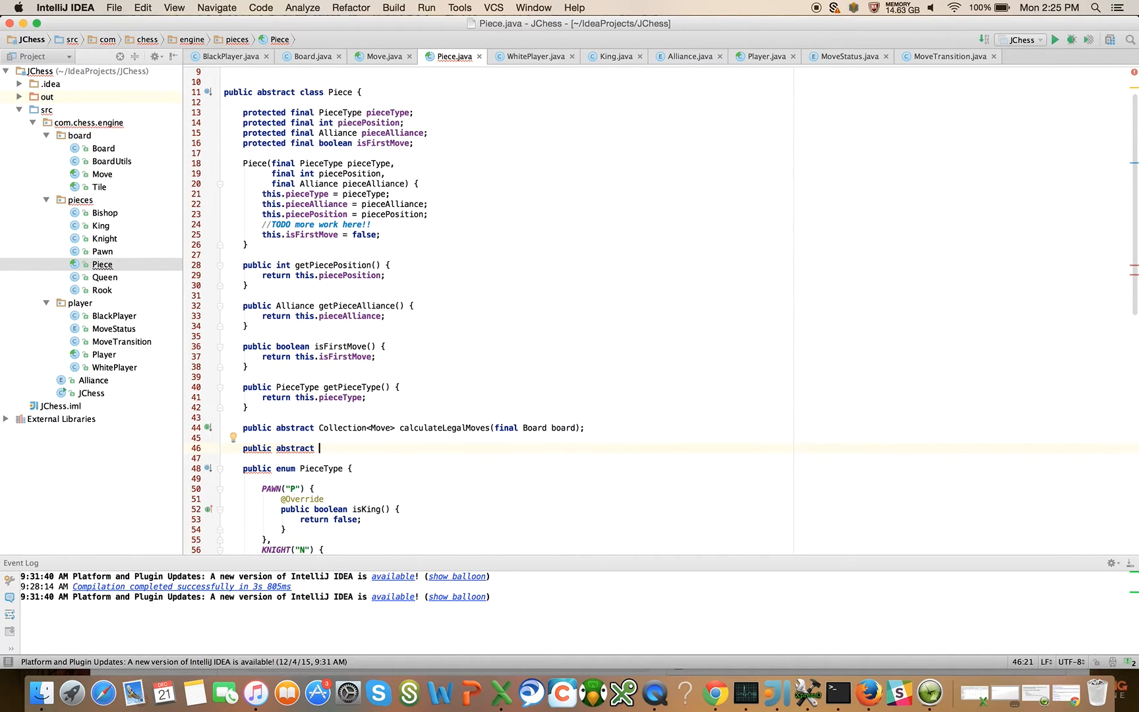
type("Piece")
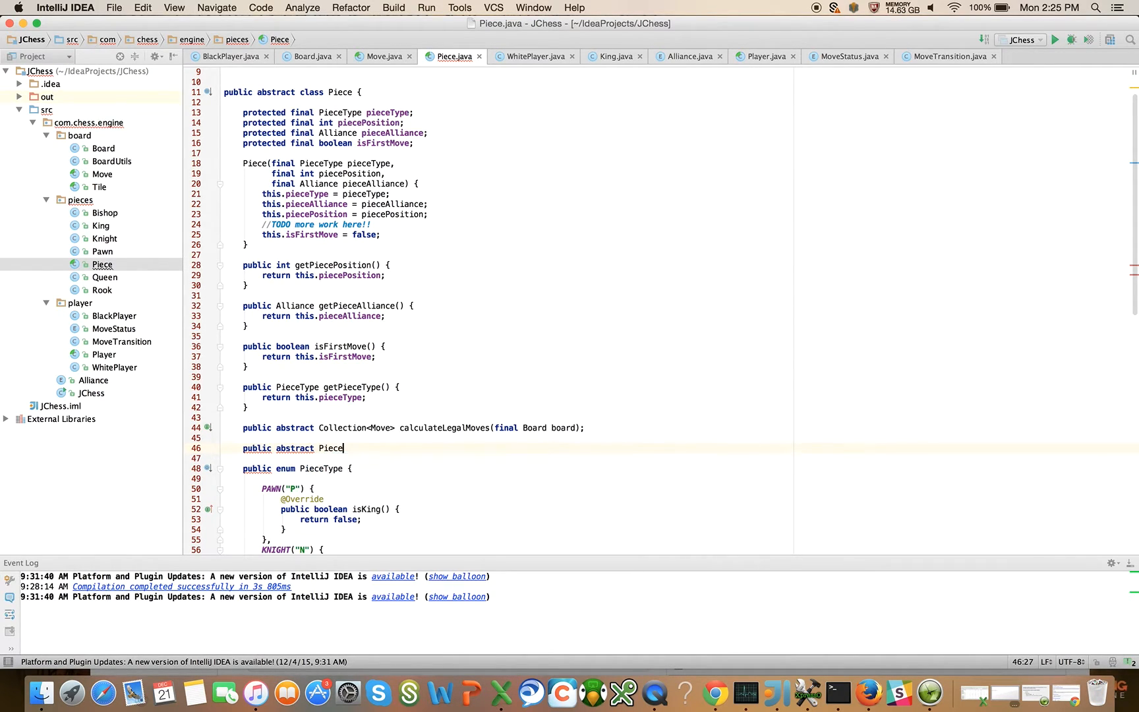
type("_move")
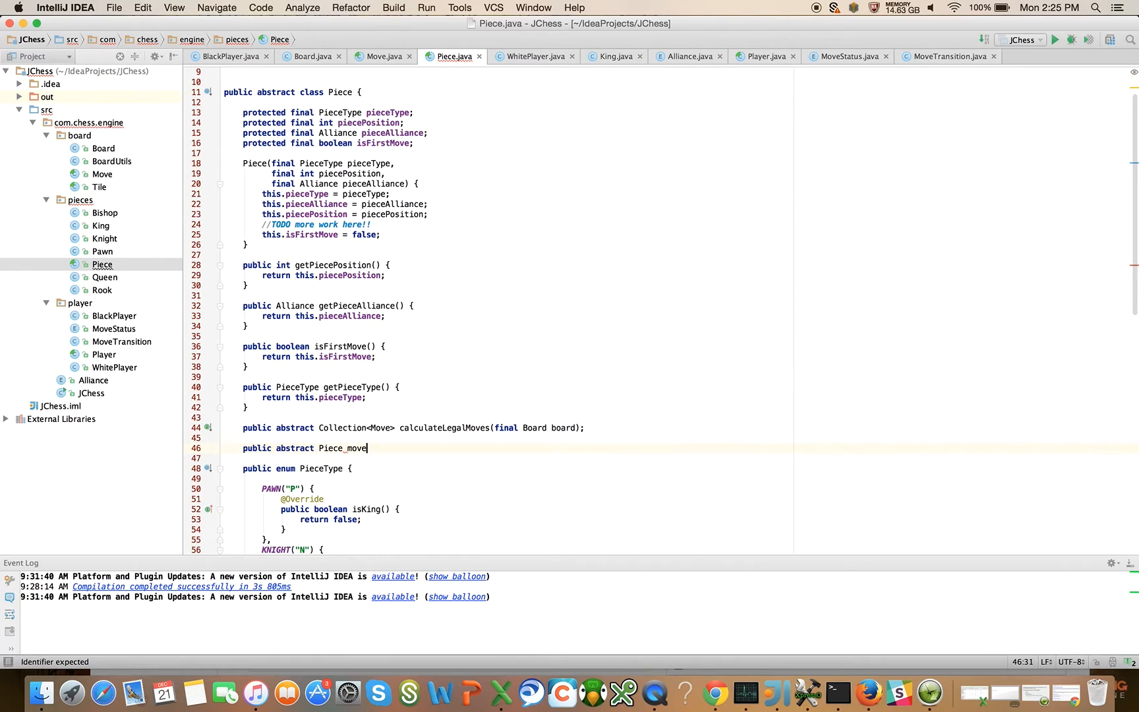
type("Piece")
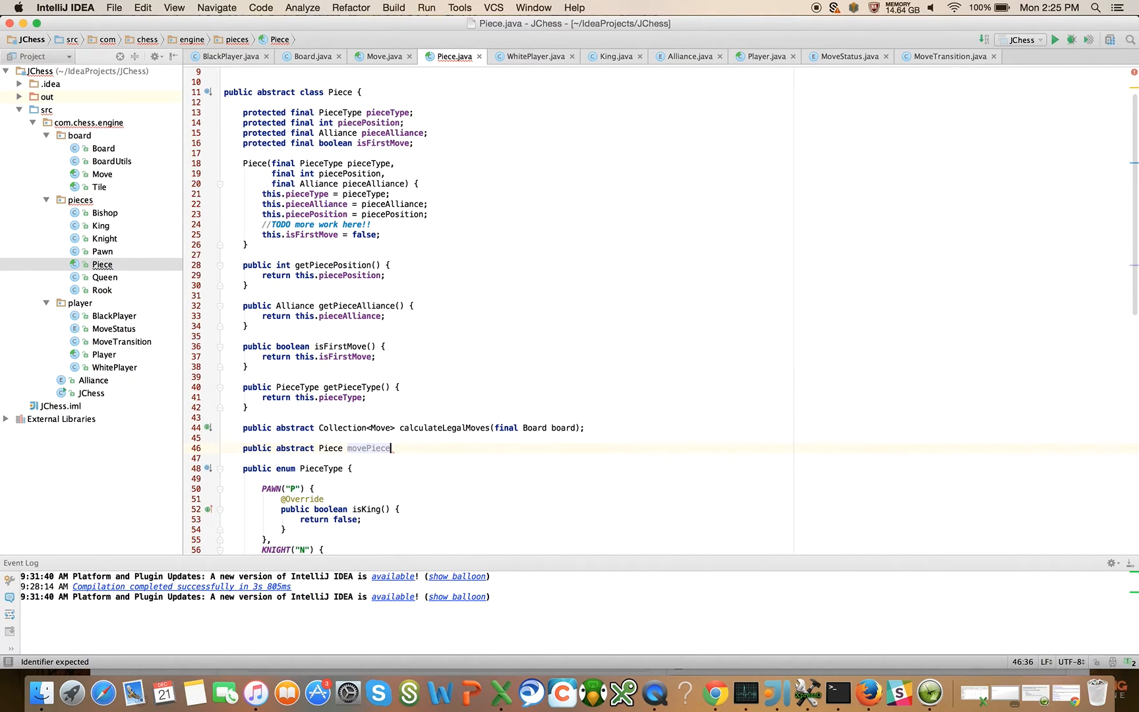
type("(Move )")
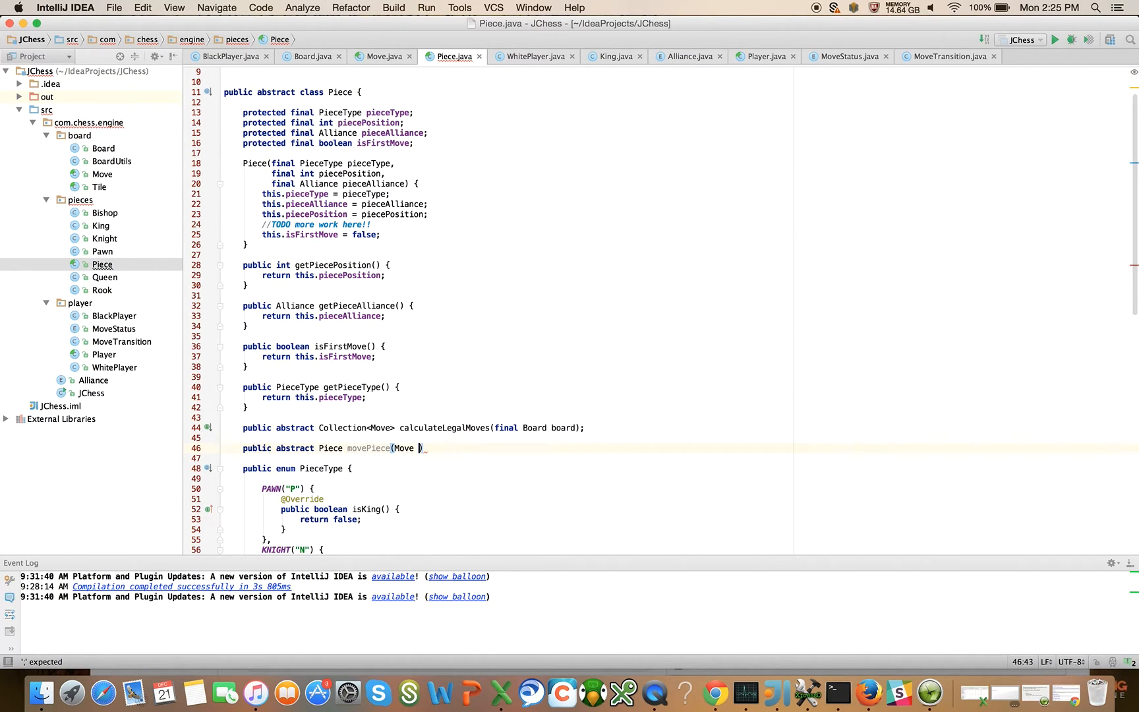
type("move);")
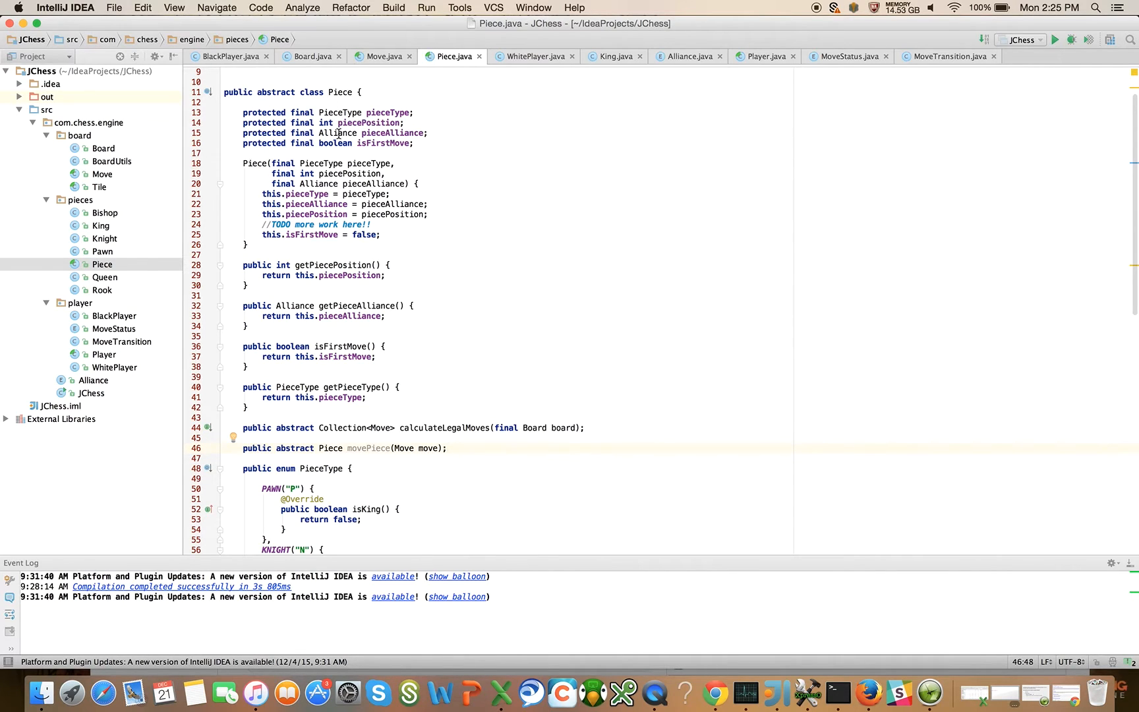
mouse_move(315, 448)
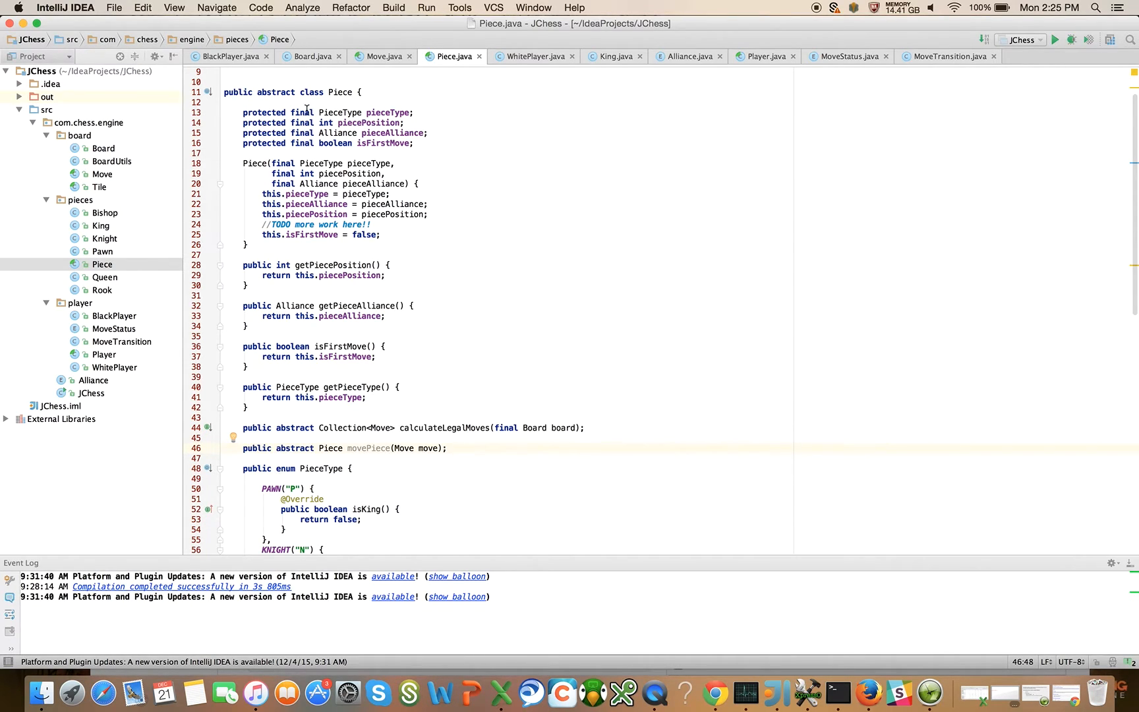
mouse_move(468, 319)
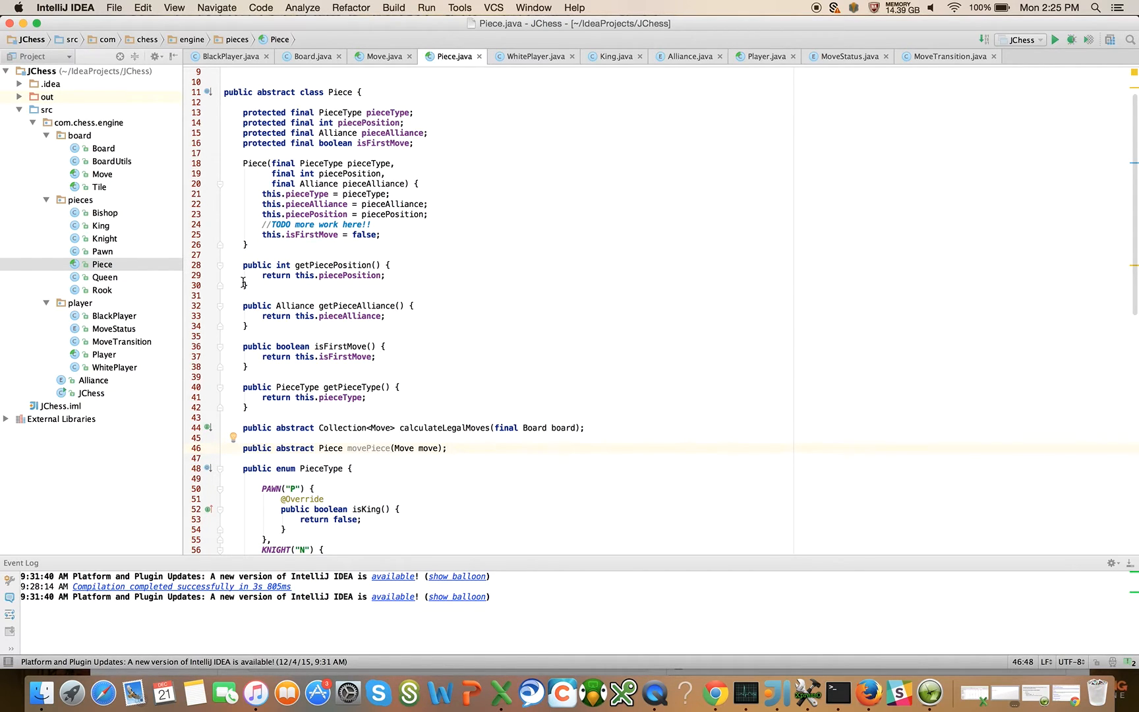
mouse_move(285, 301)
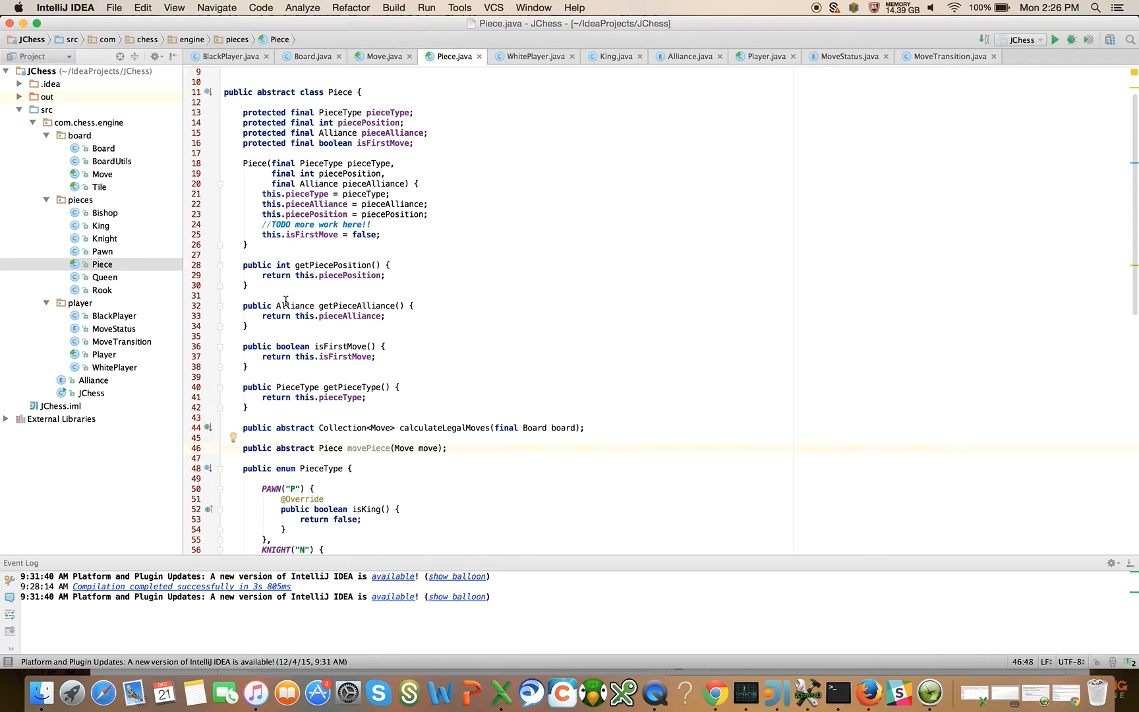
mouse_move(332, 448)
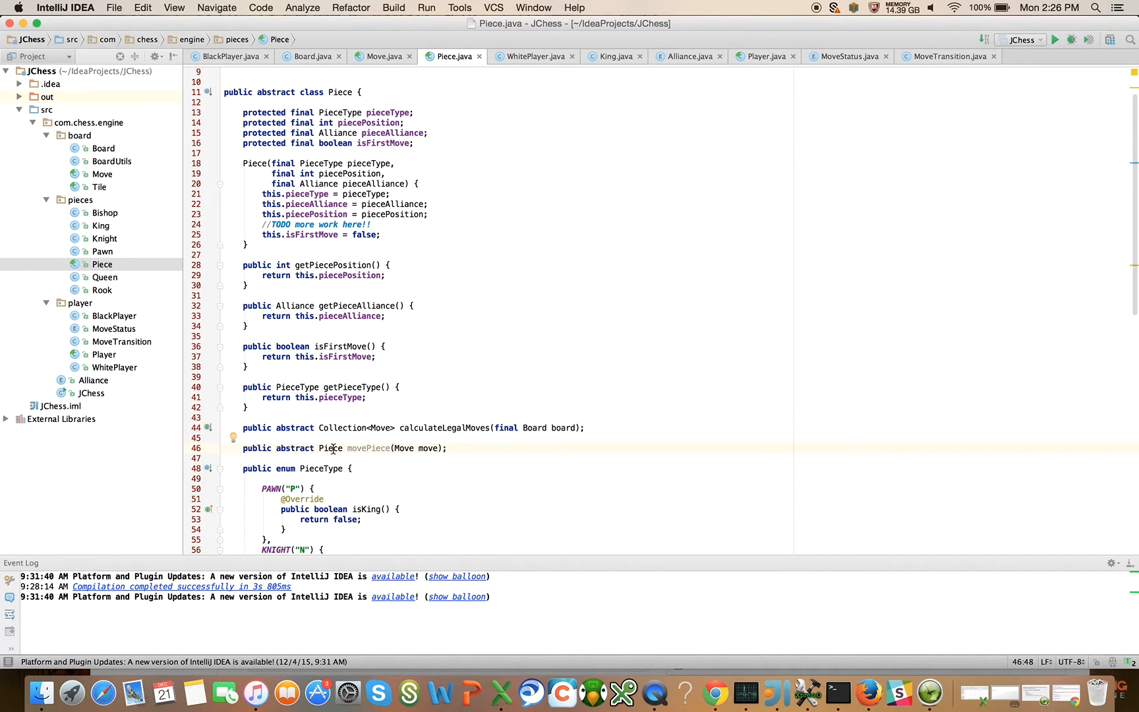
mouse_move(114, 316)
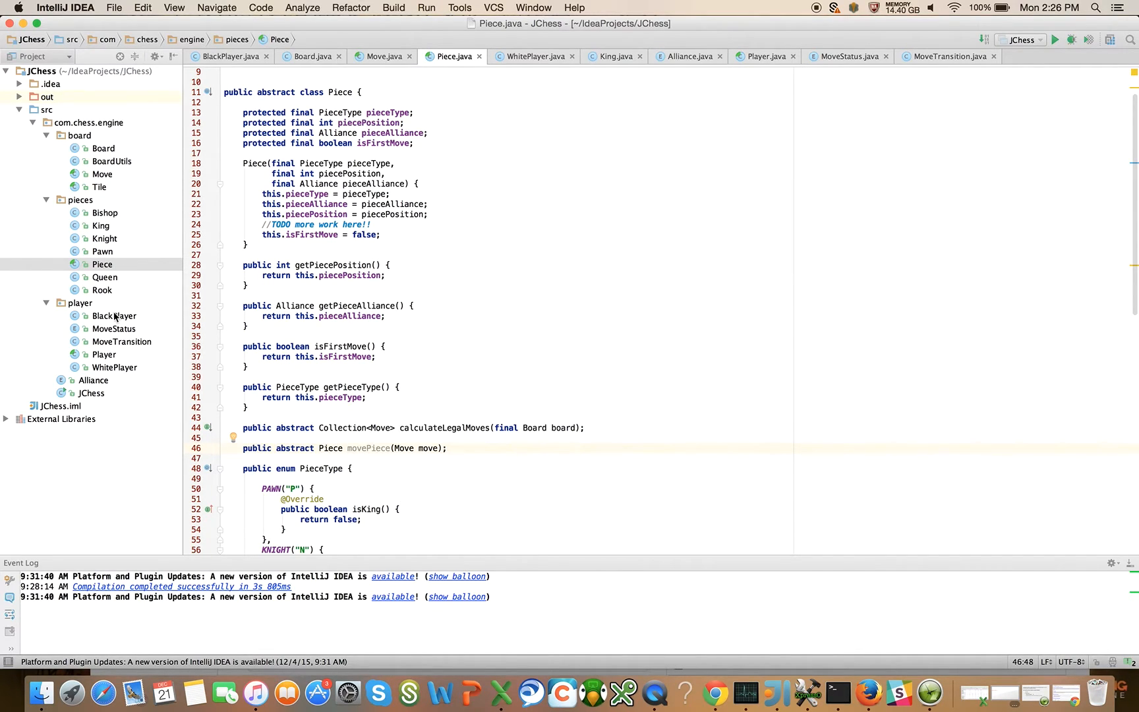
Override movePiece in Bishop.java, replacing the null return with 'new Bishop(move.get...' via completion
double_click(105, 212)
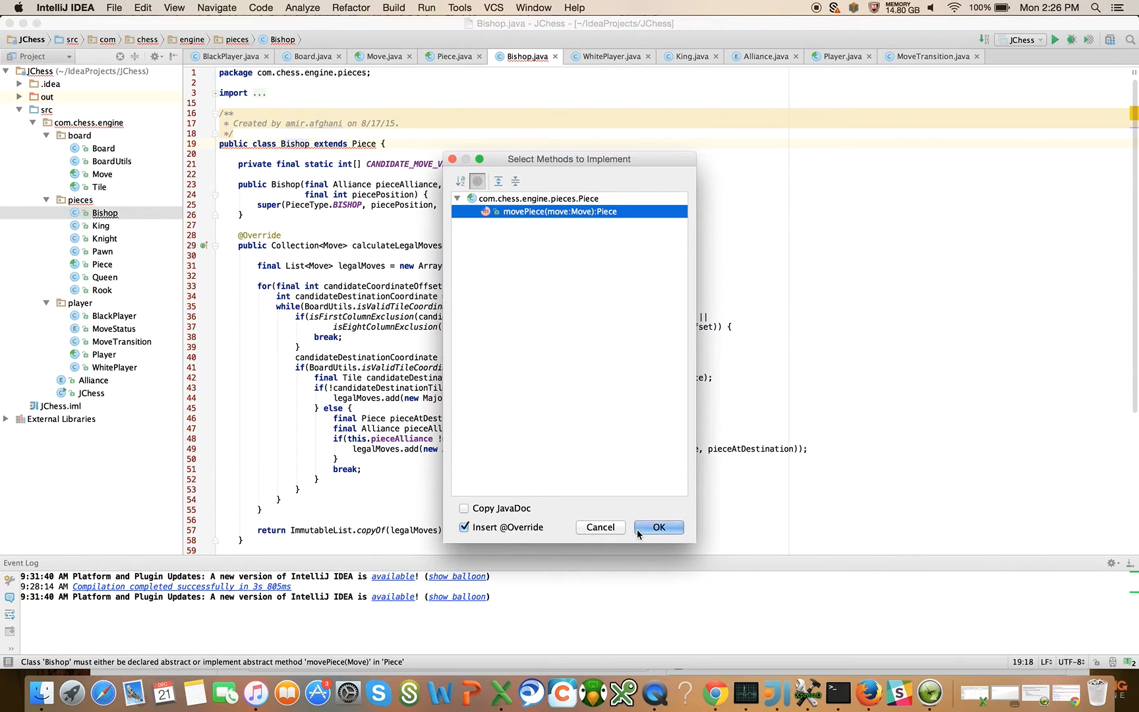
left_click(659, 528)
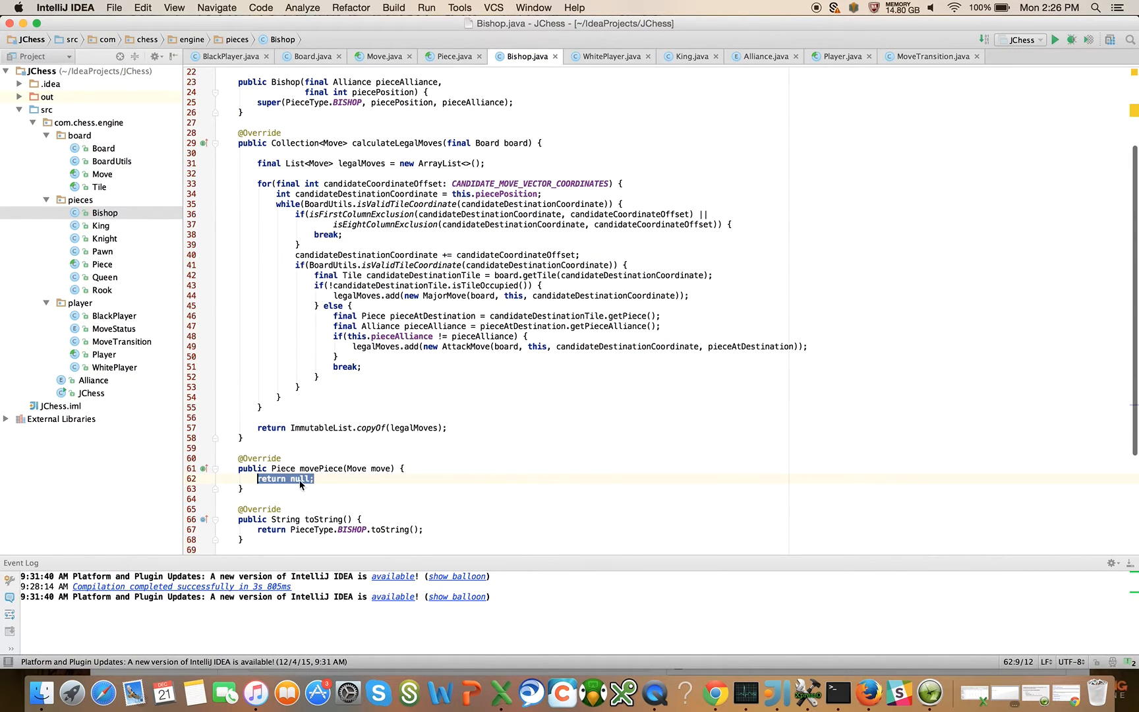
double_click(298, 478)
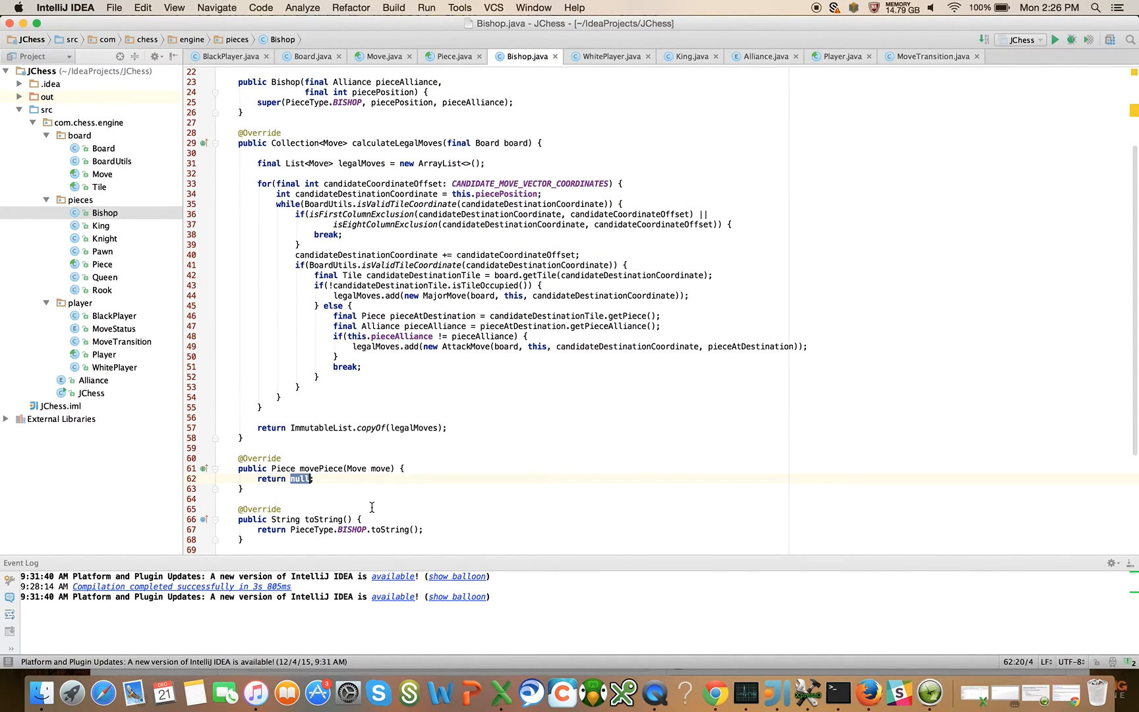
type("new Bishop(")
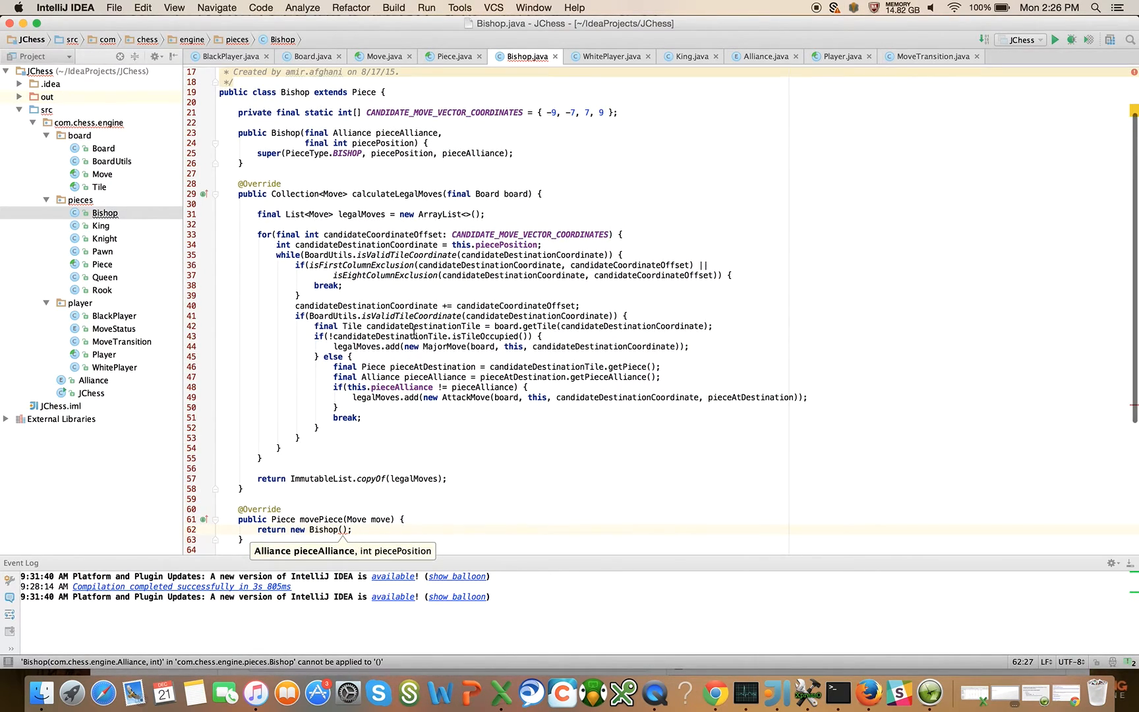
mouse_move(398, 448)
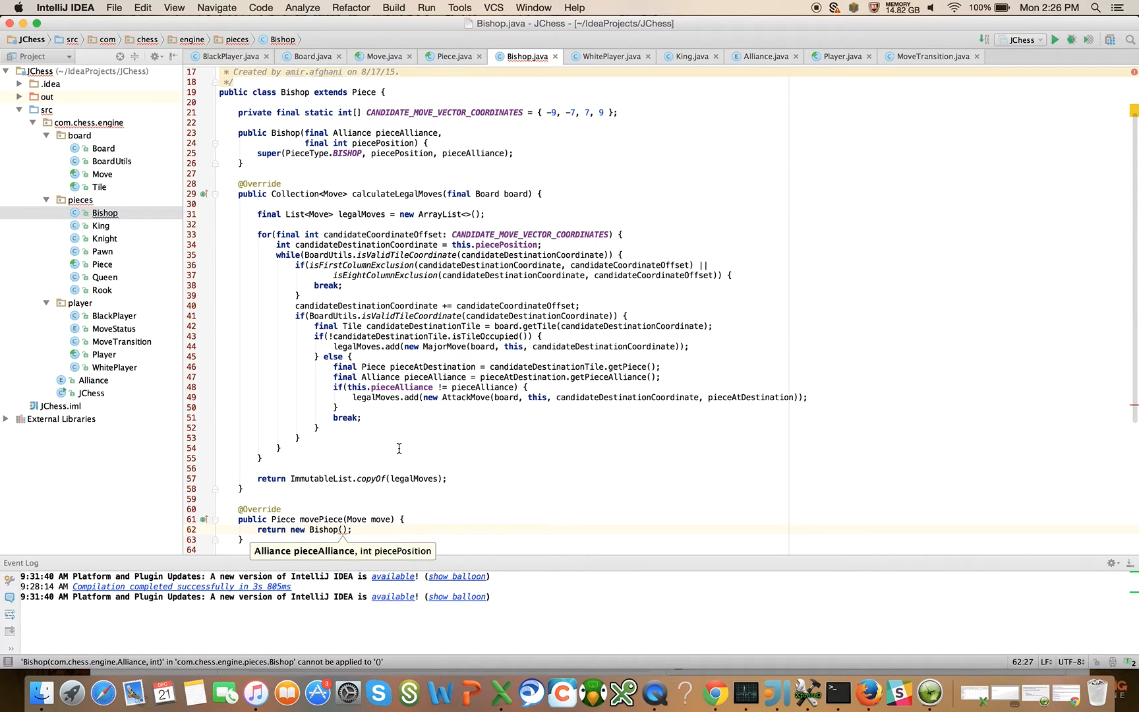
type("move.")
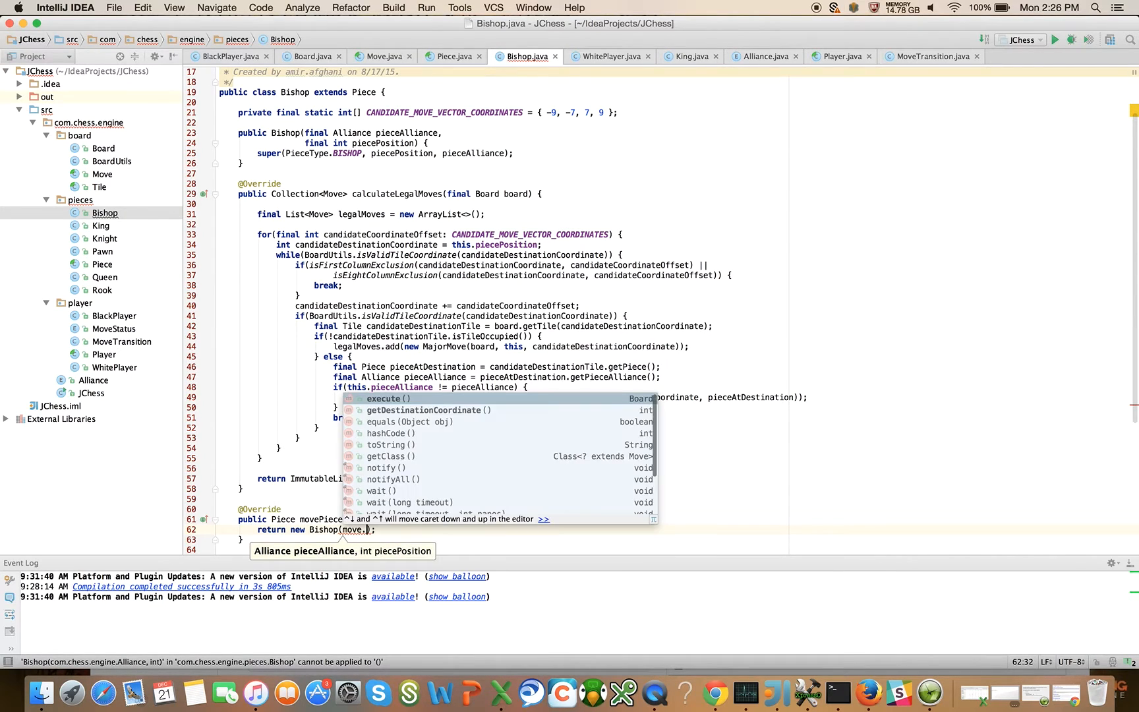
type("get")
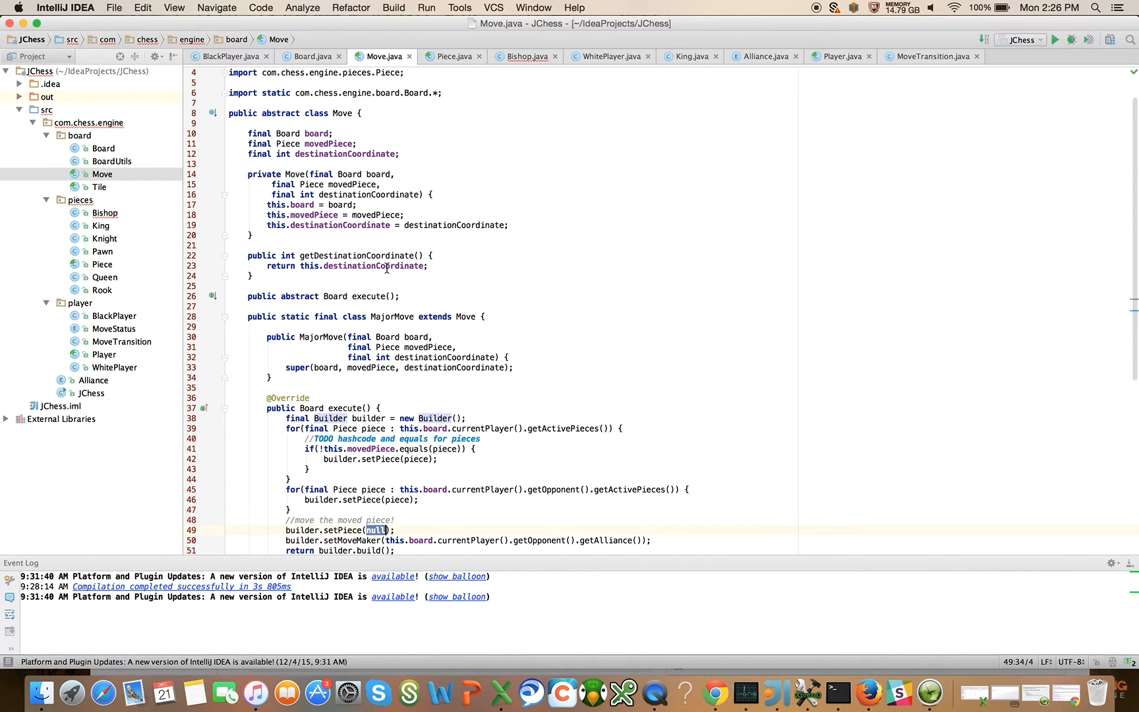
Add 'public Piece getMovedPiece() { return this.movedPiece; }' to Move.java below getDestinationCoordinate
left_click(253, 275)
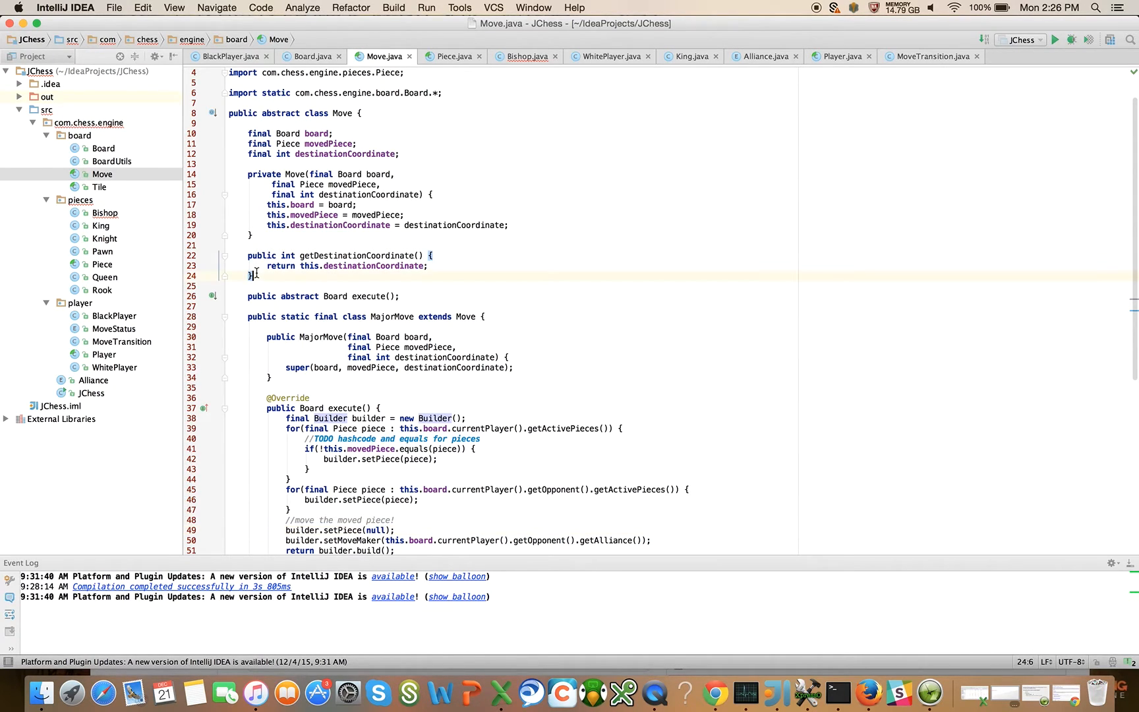
type("public")
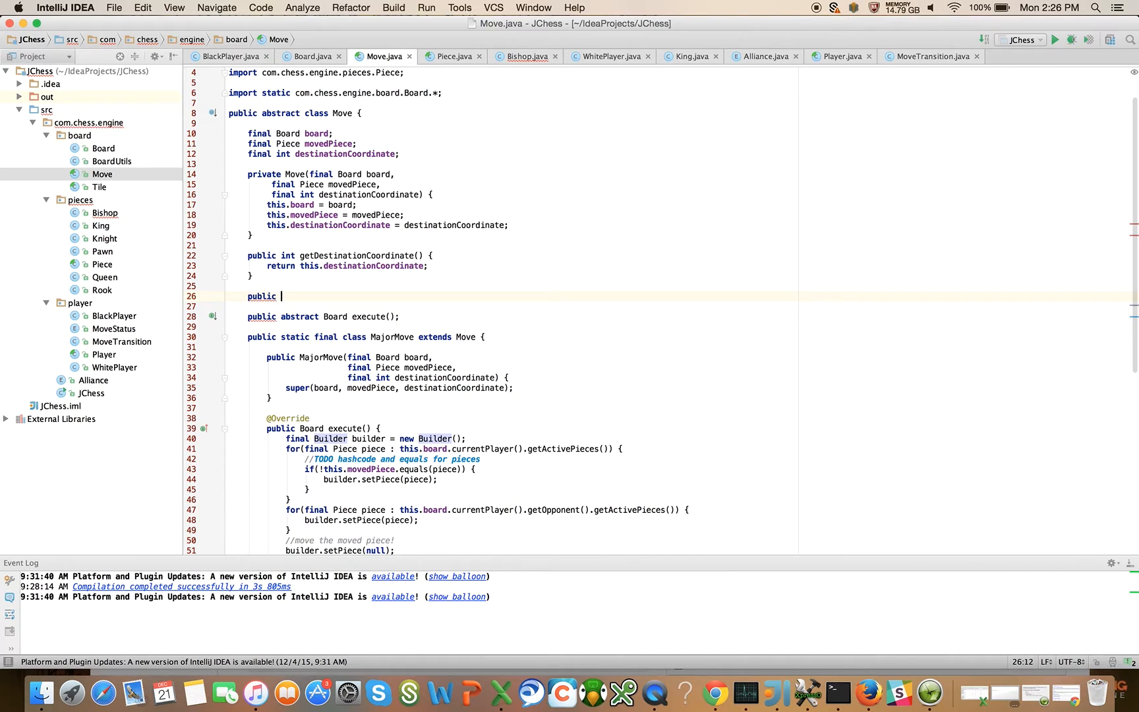
type("Piece getMovedPiece() {")
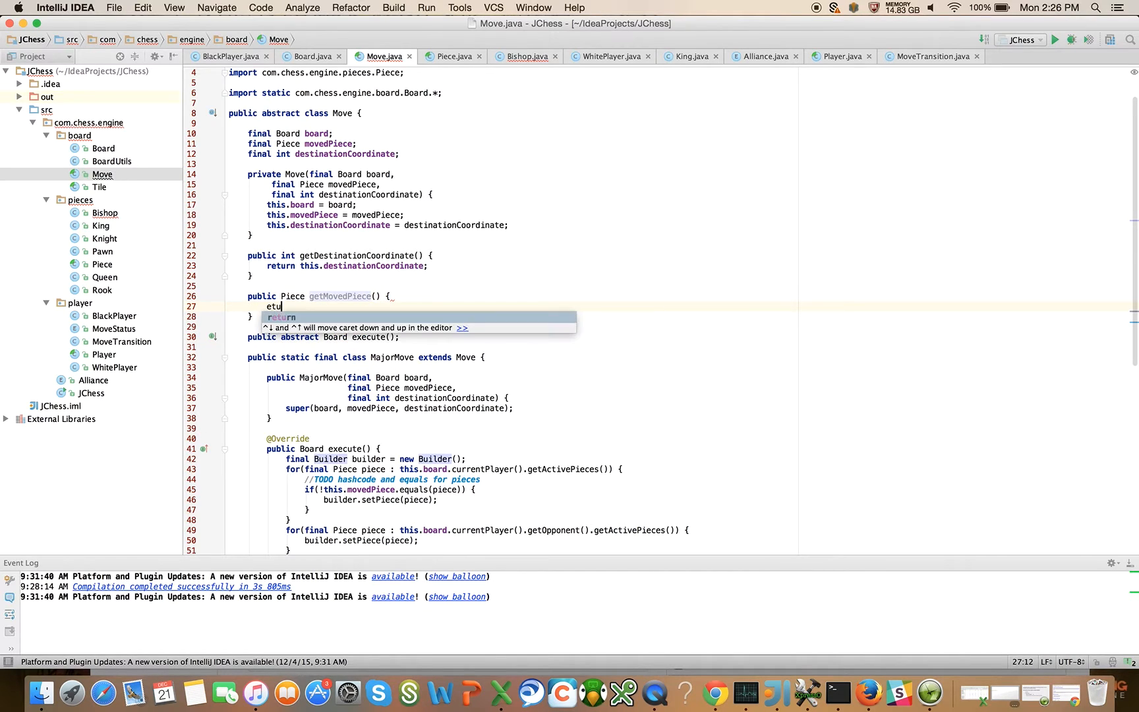
type("return this.")
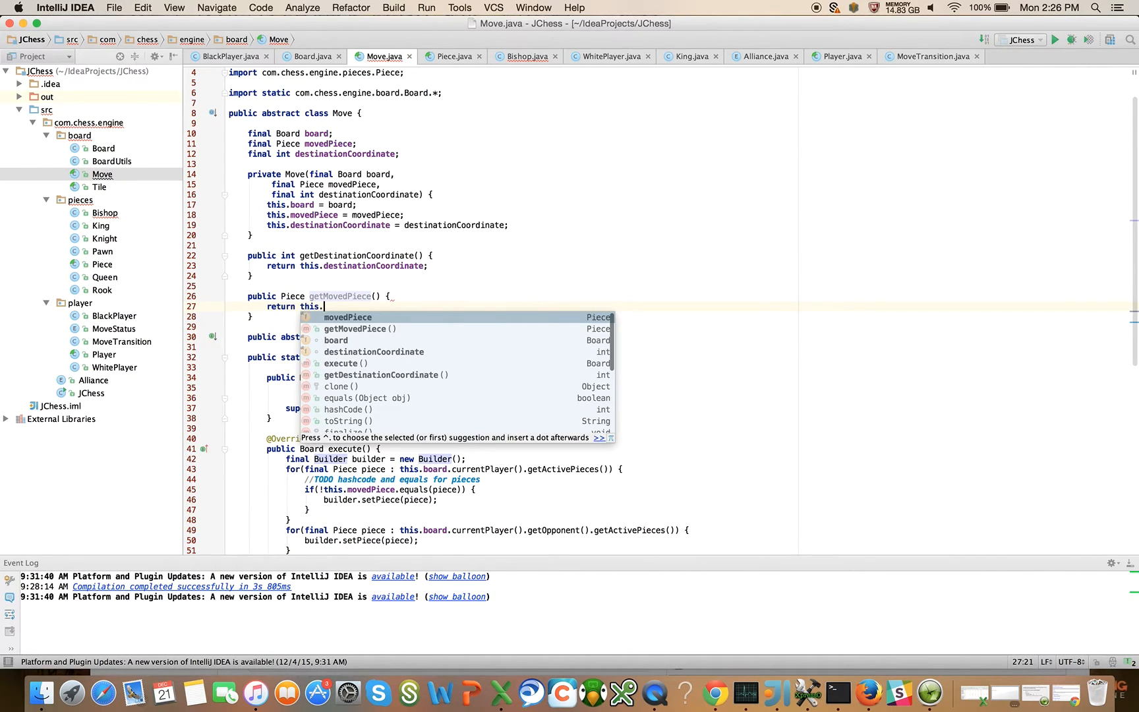
left_click(527, 55)
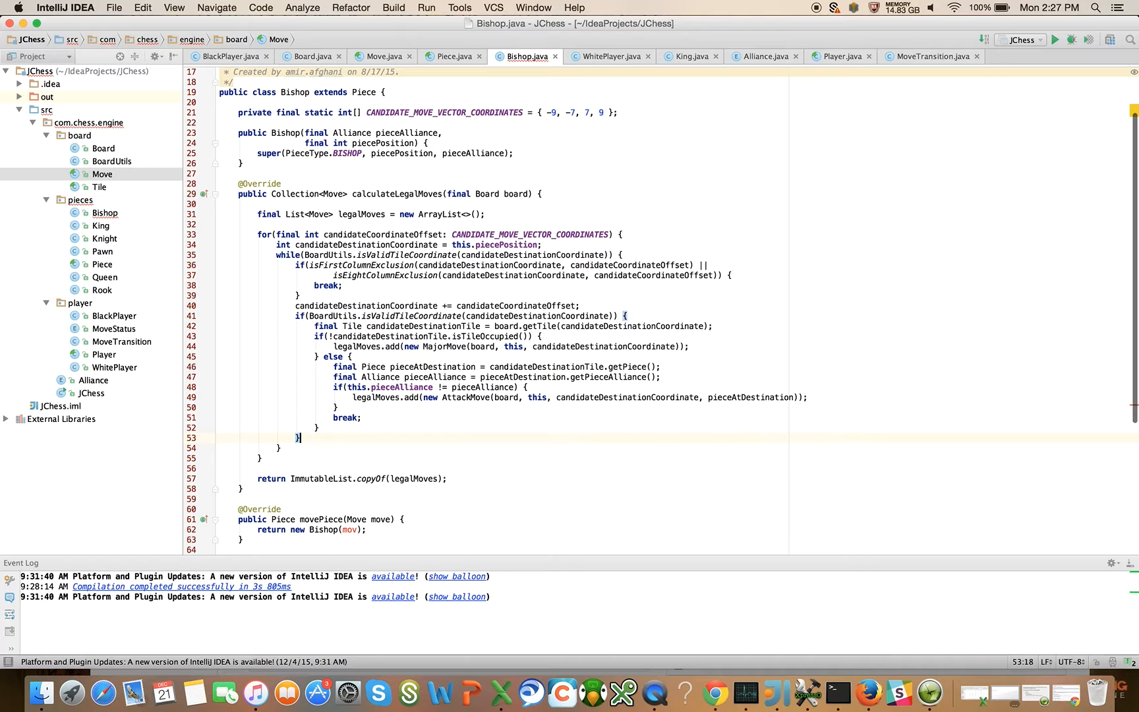
Return new Bishop(move.getMovedPiece().getPieceAlliance(), move.getDestinationCoordinate()) with a final parameter
left_click(356, 530)
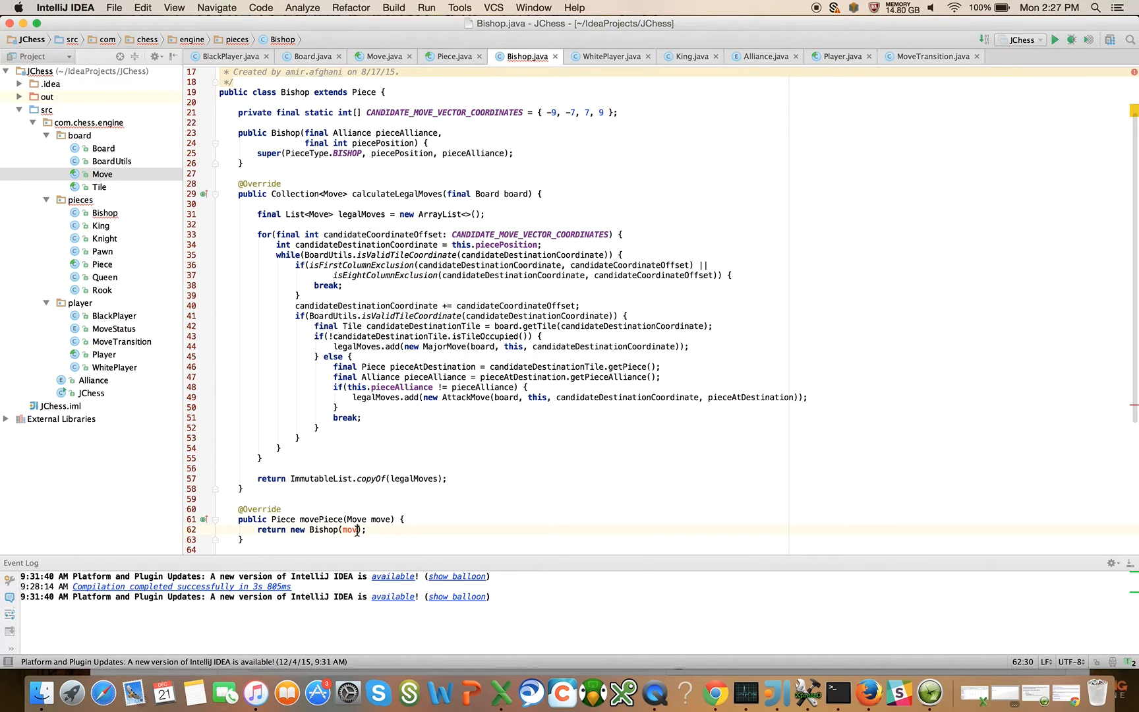
type("e.getMovedPiece().pieceAlliance")
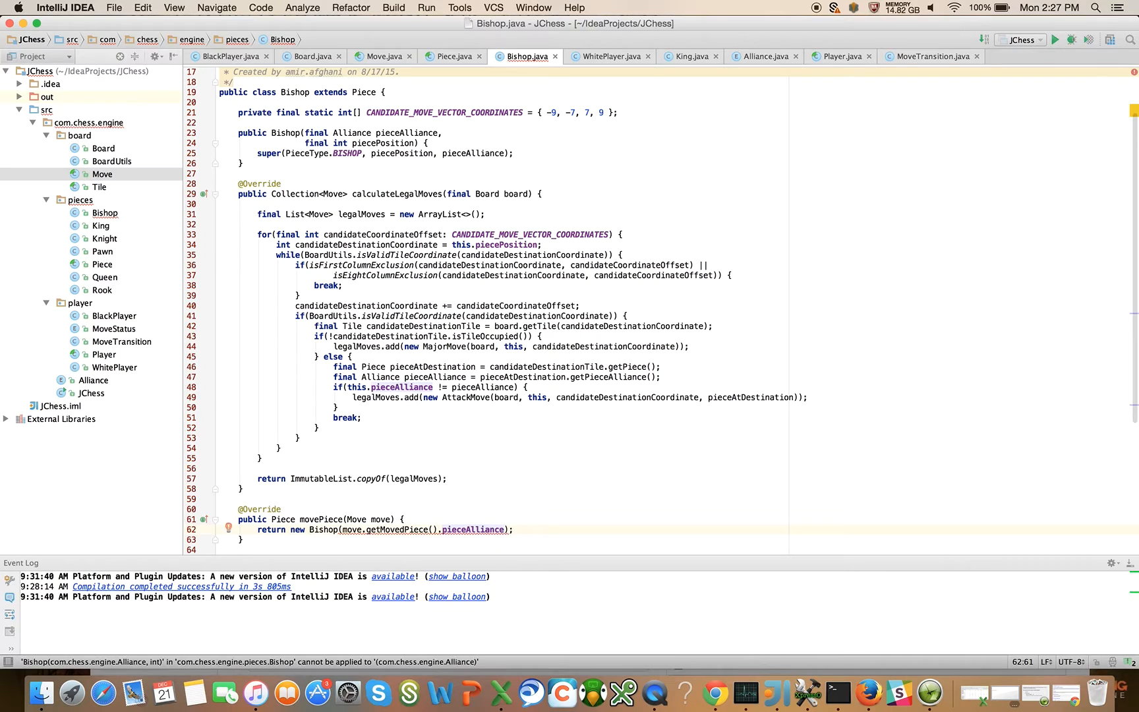
type("getP")
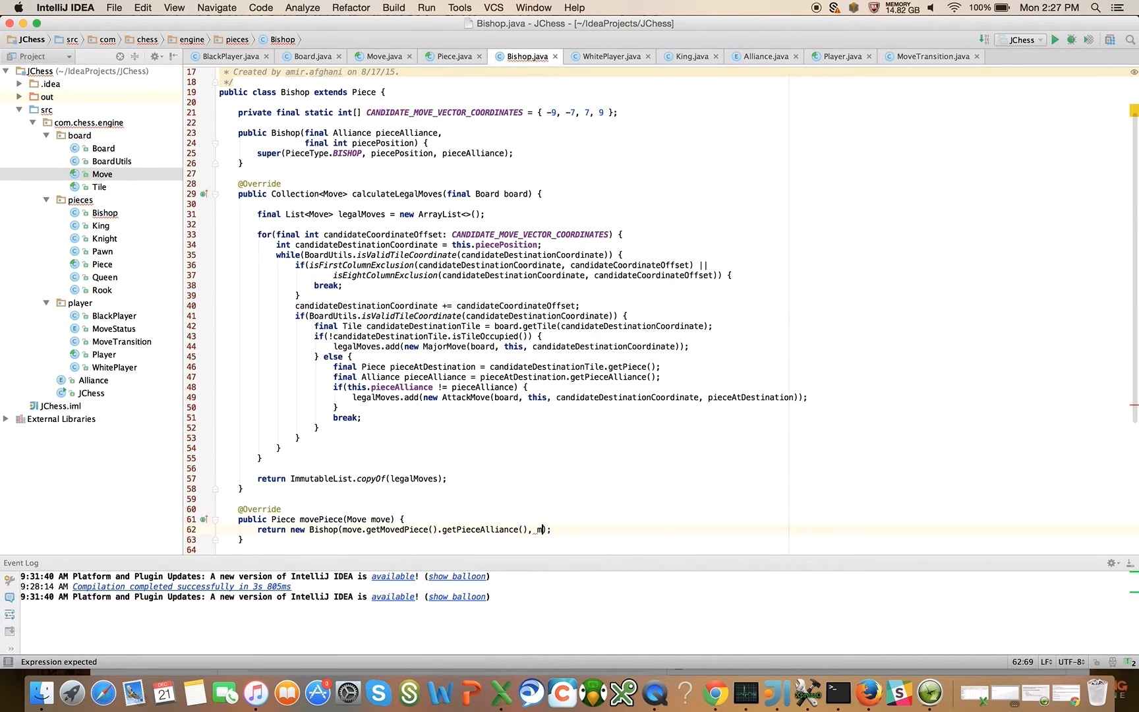
type("ove.getDestinationCoordinate()")
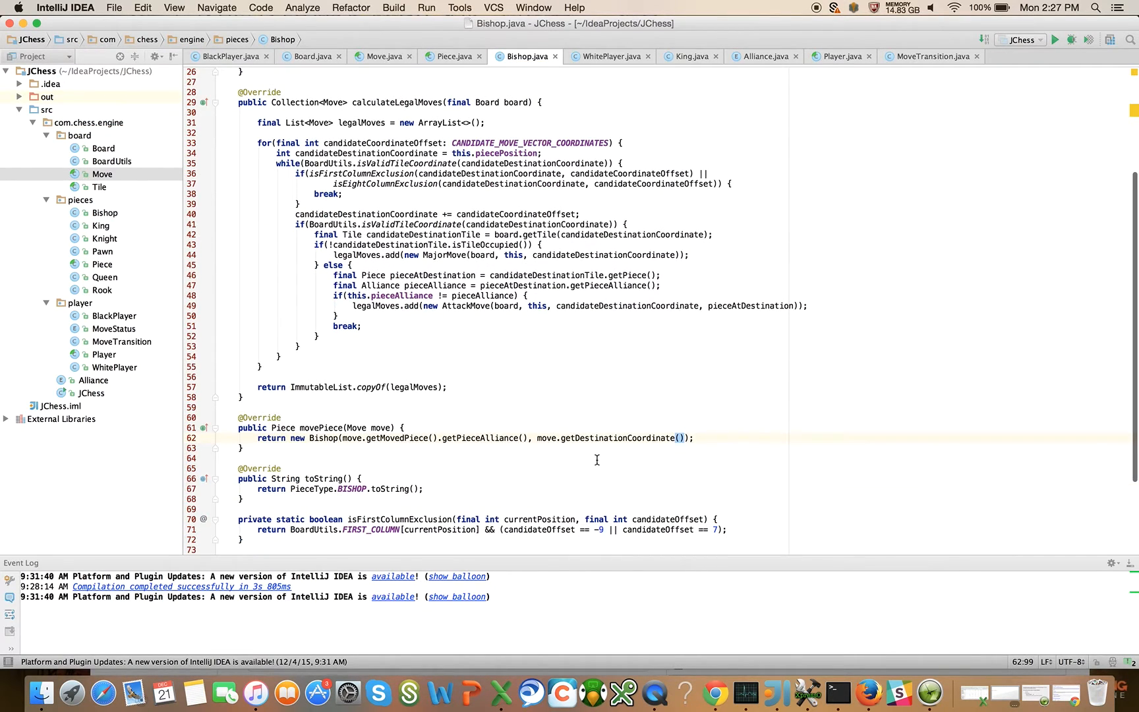
mouse_move(316, 437)
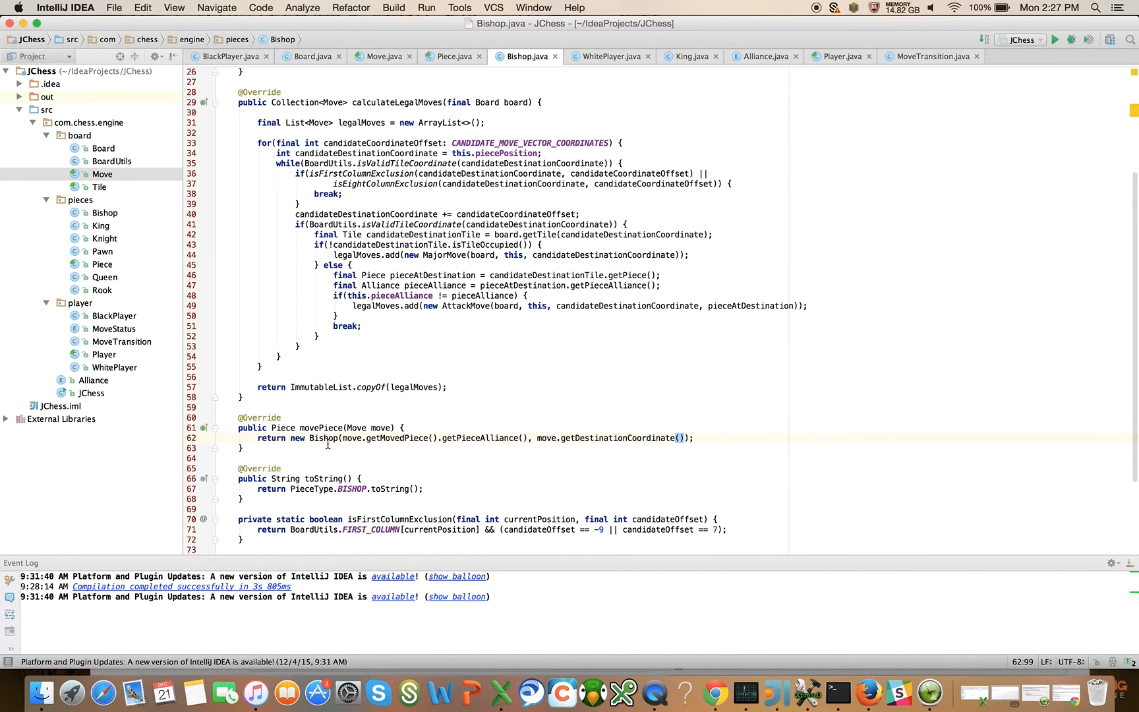
mouse_move(335, 446)
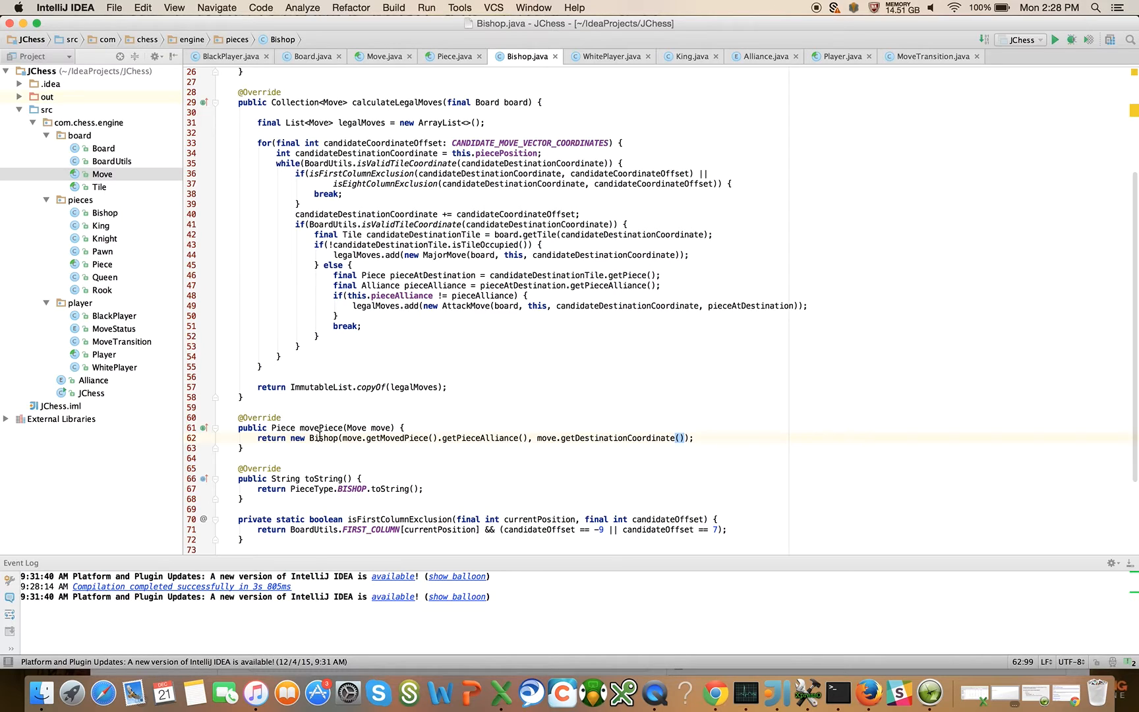
mouse_move(372, 442)
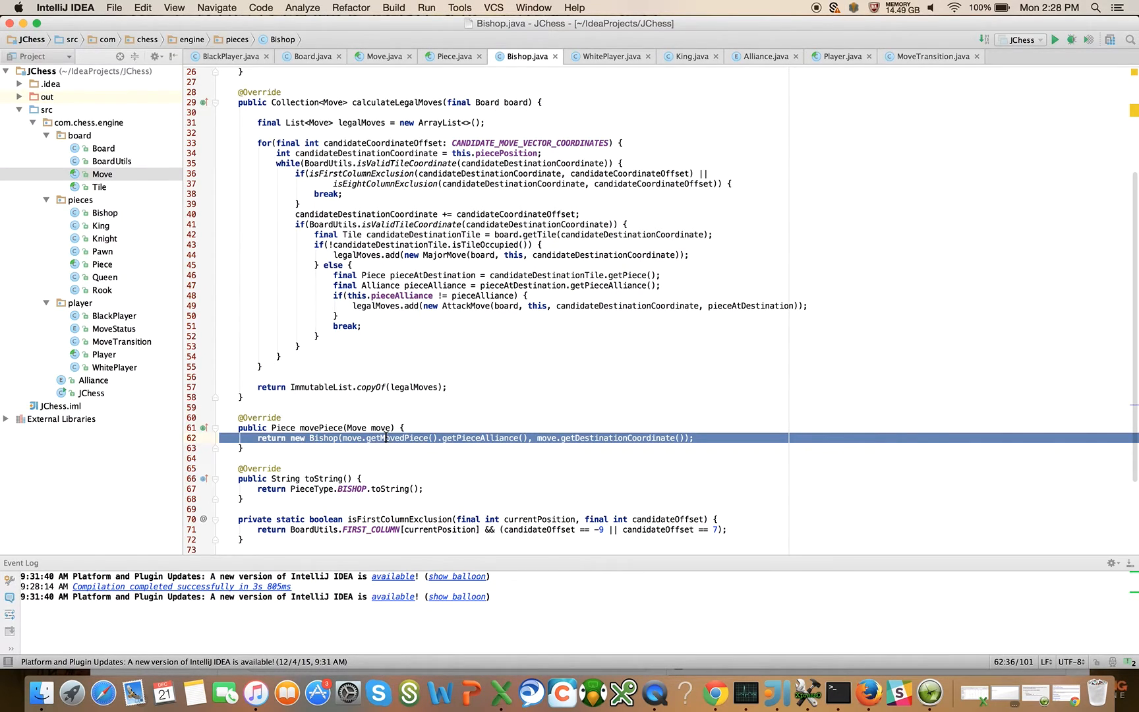
mouse_move(258, 427)
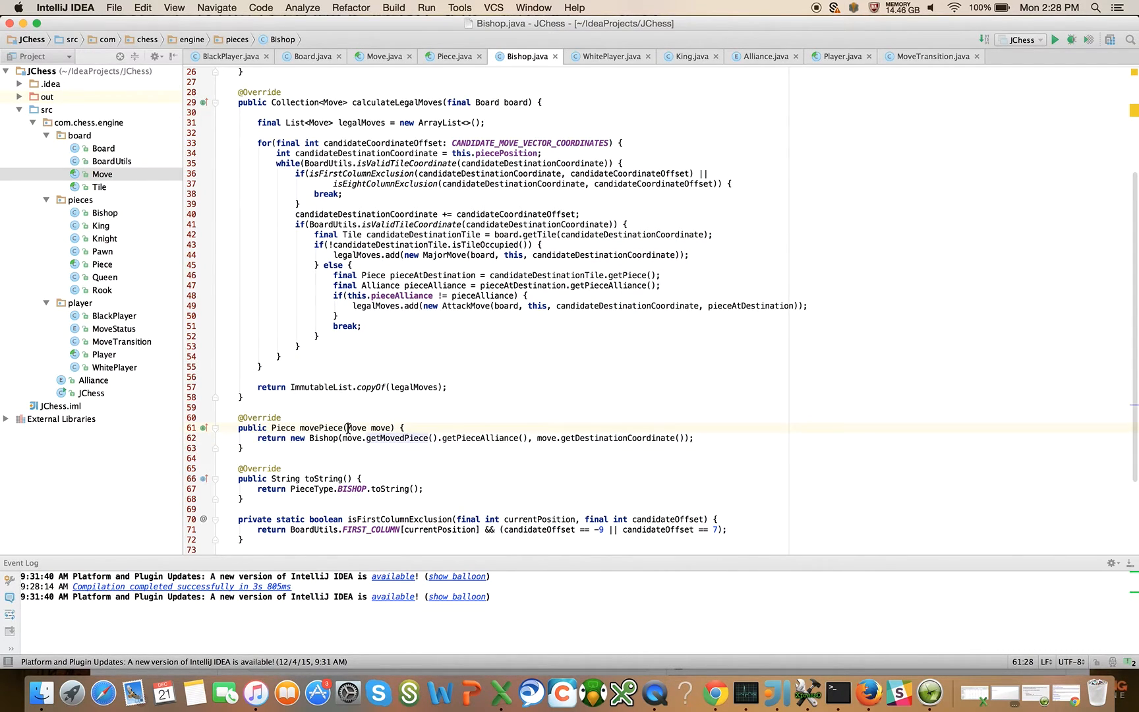
type("final")
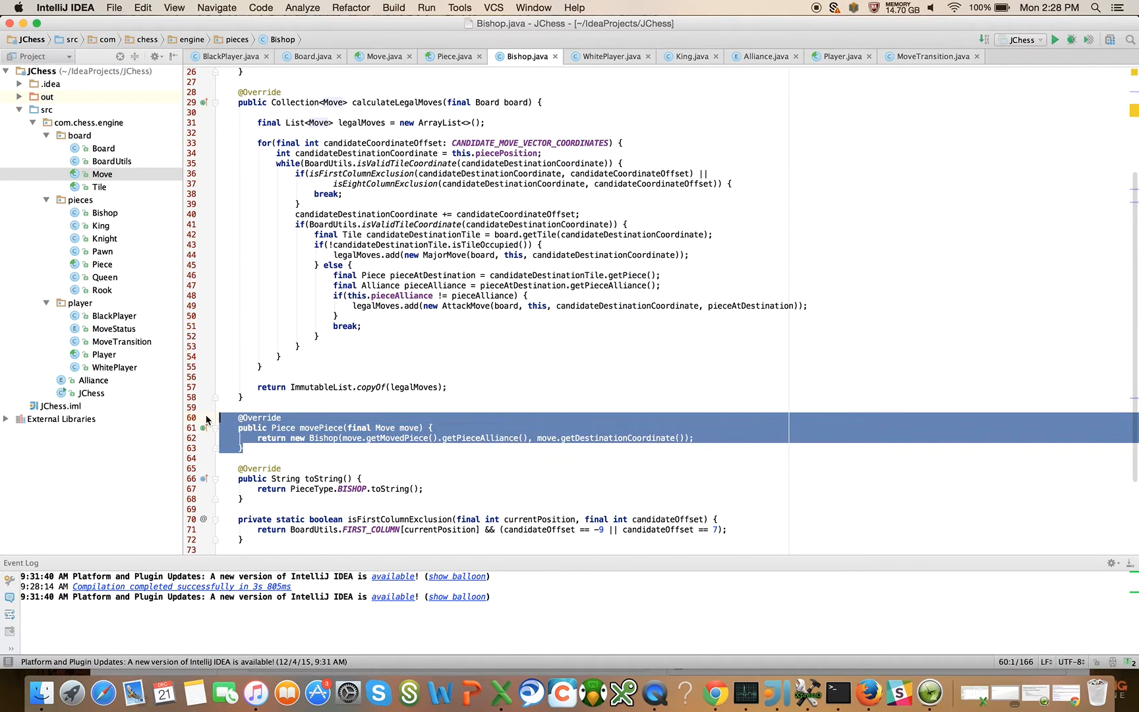
mouse_move(110, 226)
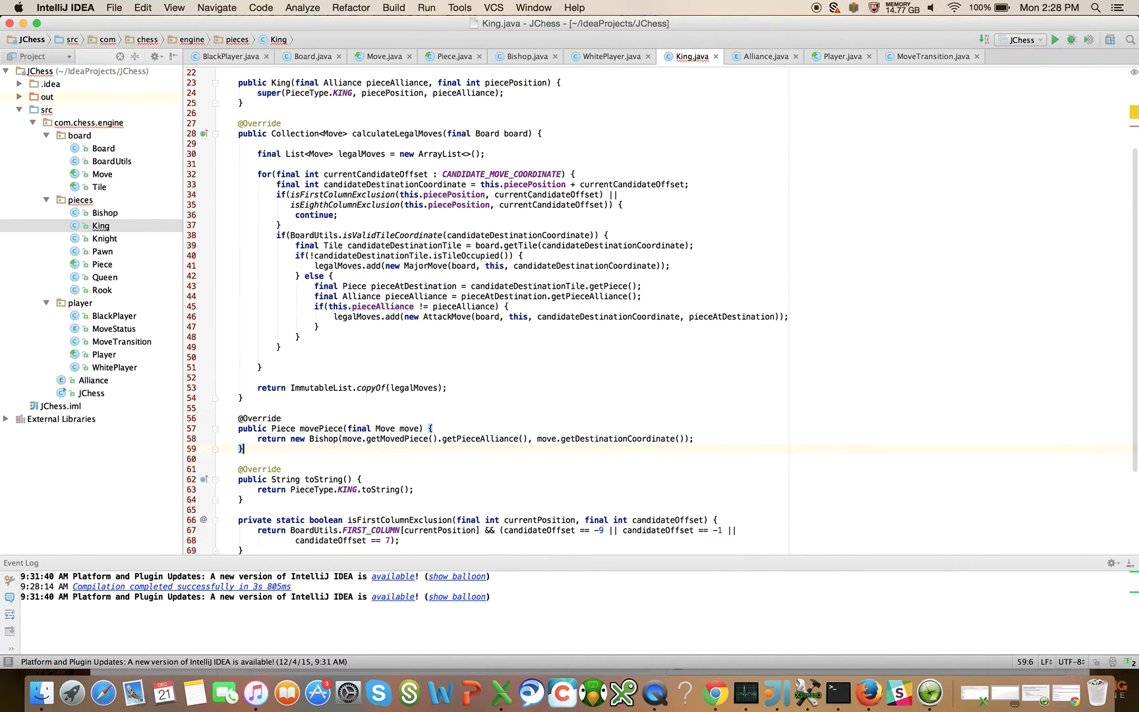
Make King, Knight and Pawn movePiece overrides return a new King, Knight and Pawn
double_click(323, 439)
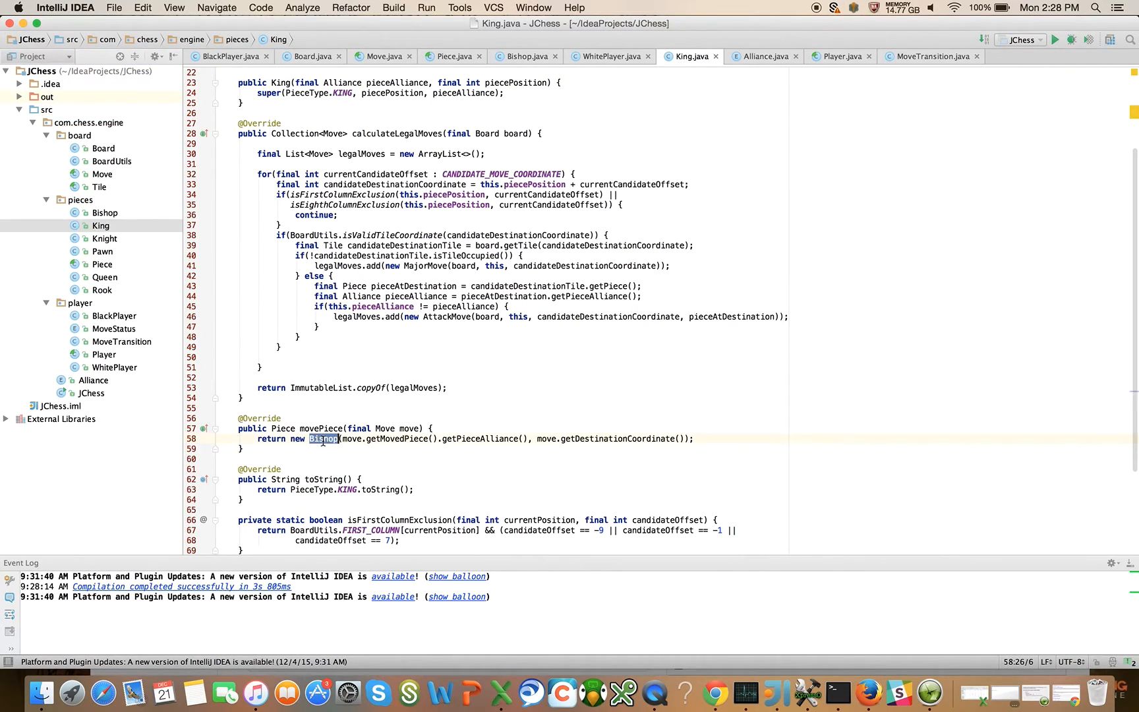
type("King")
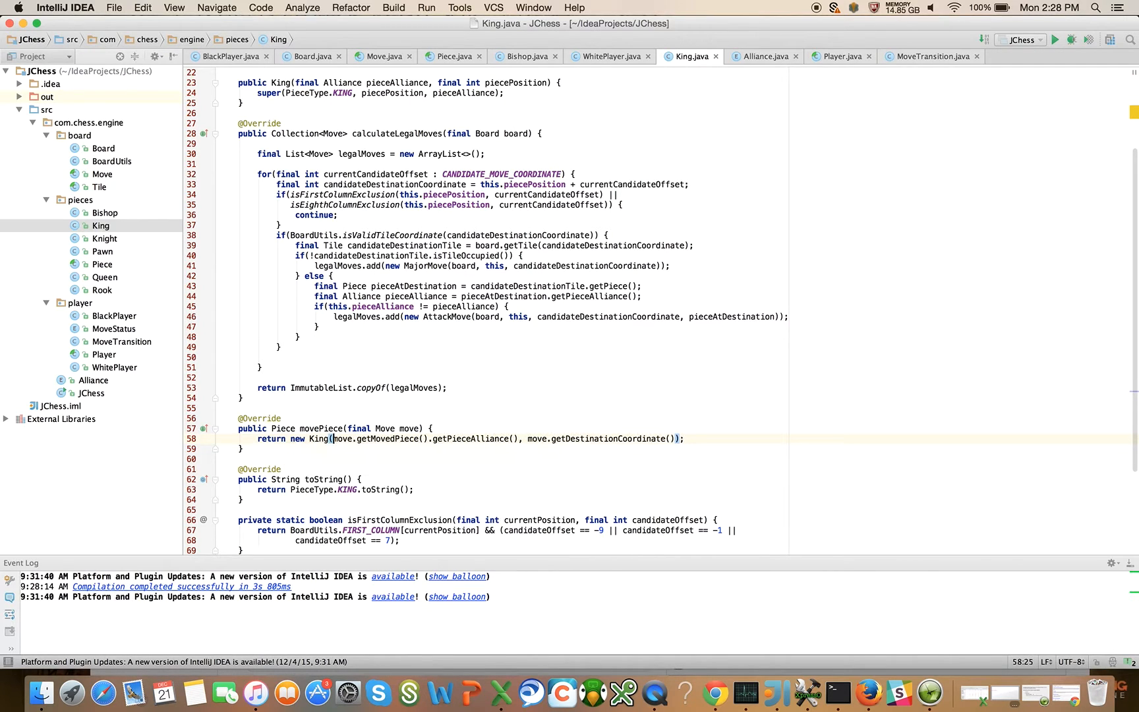
left_click(105, 239)
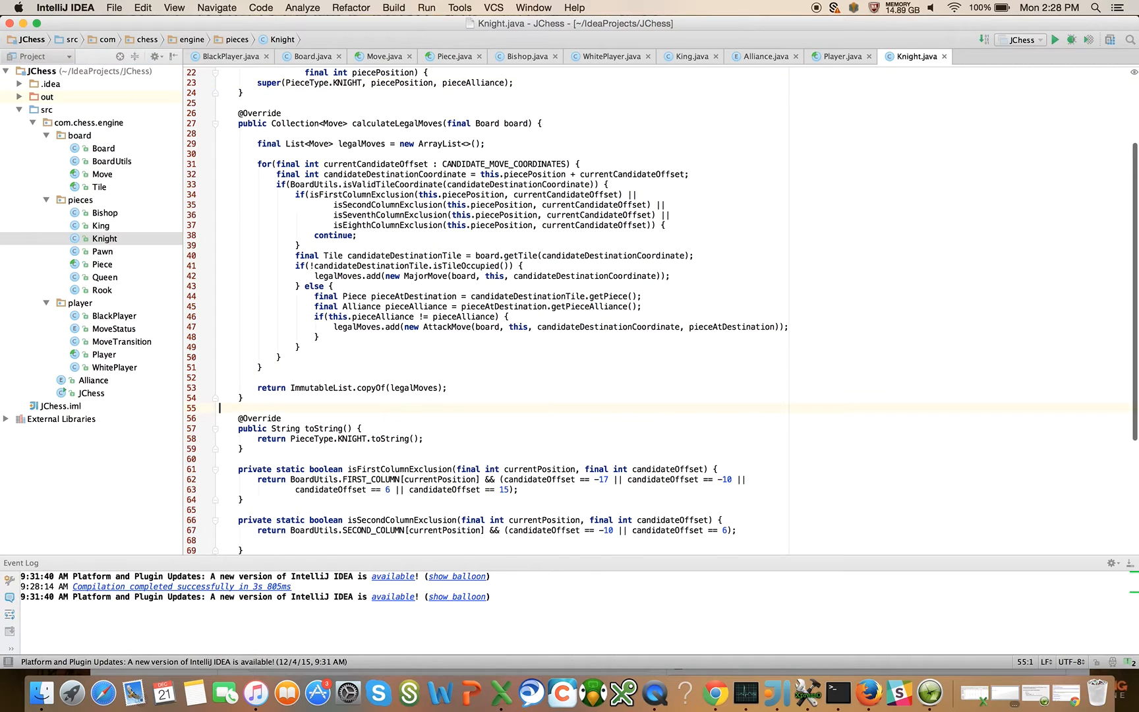
key("Return")
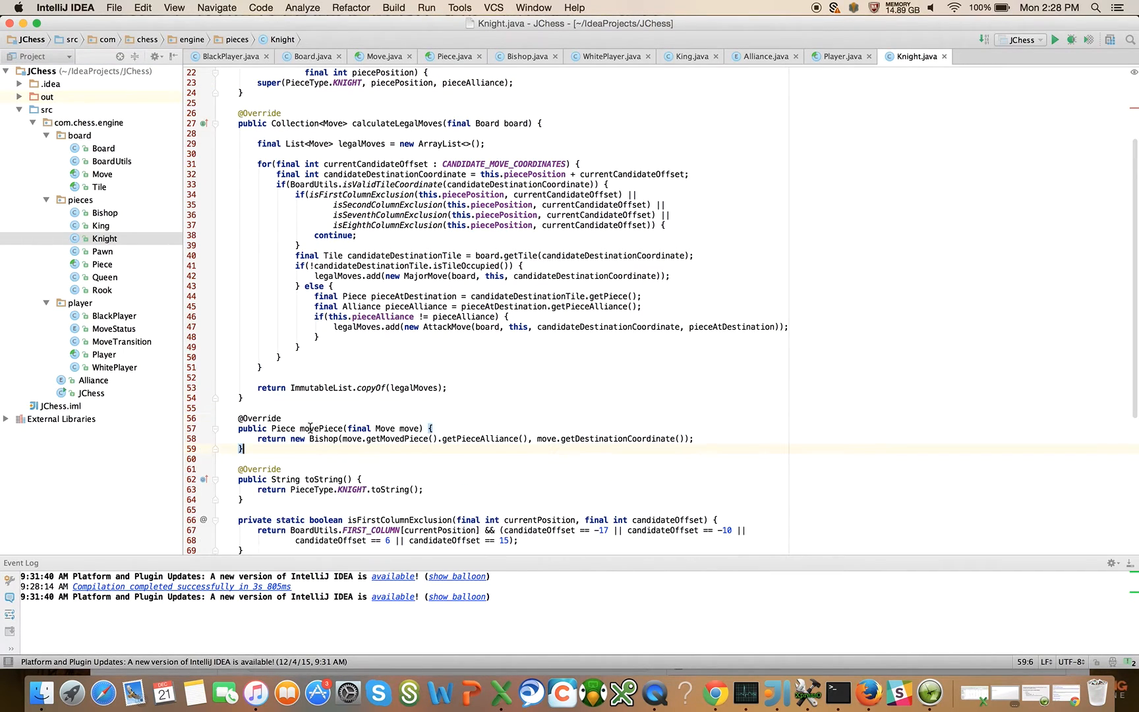
type("Knight")
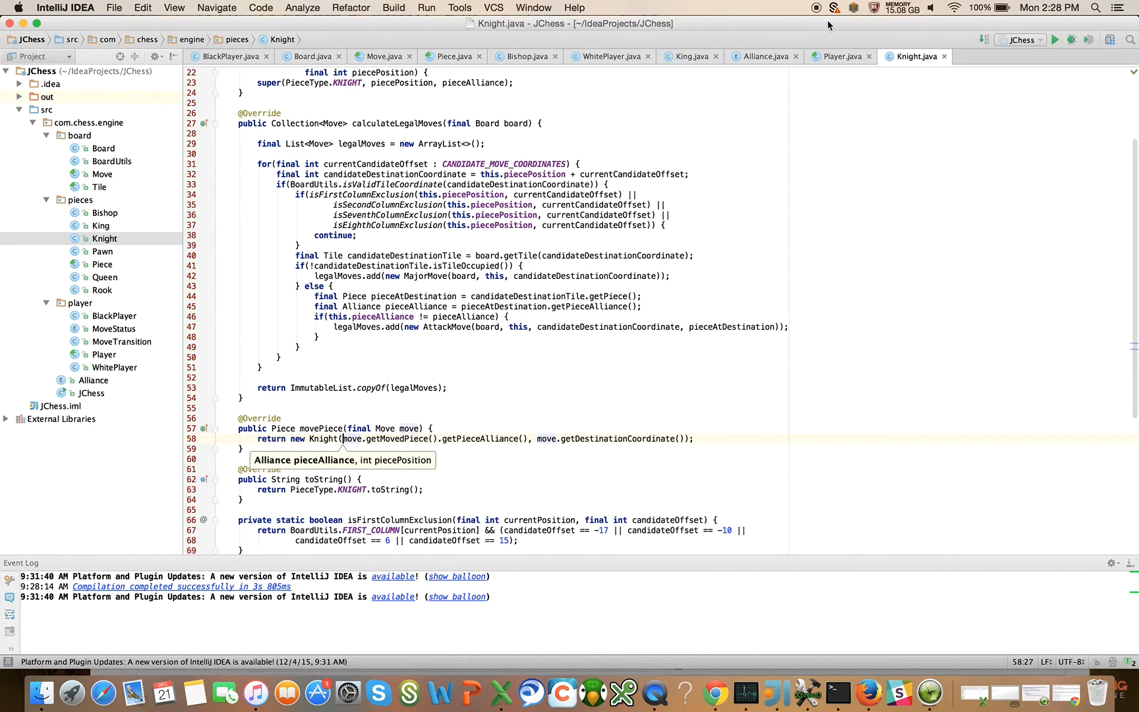
left_click(103, 250)
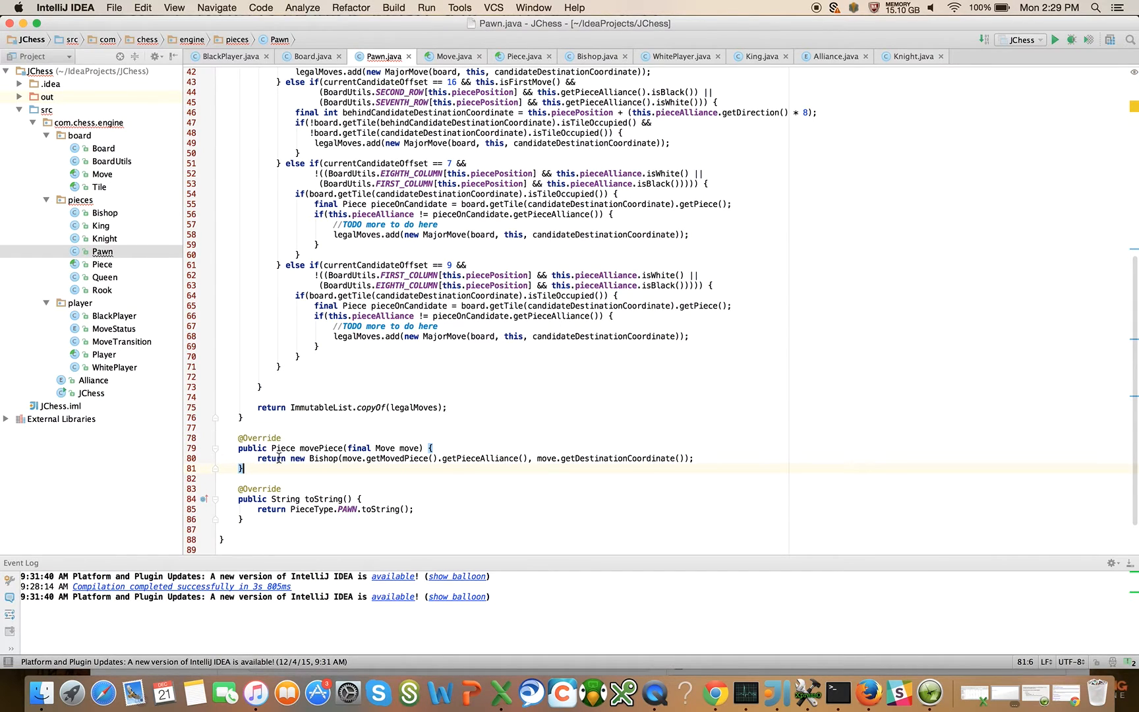
double_click(323, 459)
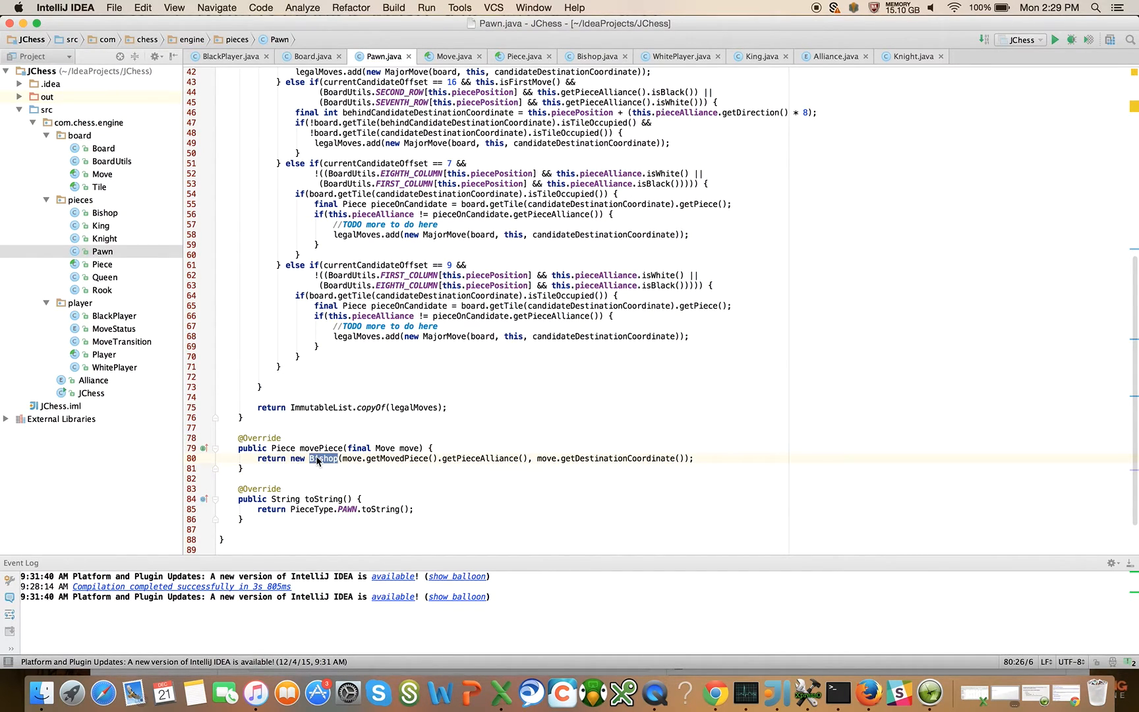
type("Pawn")
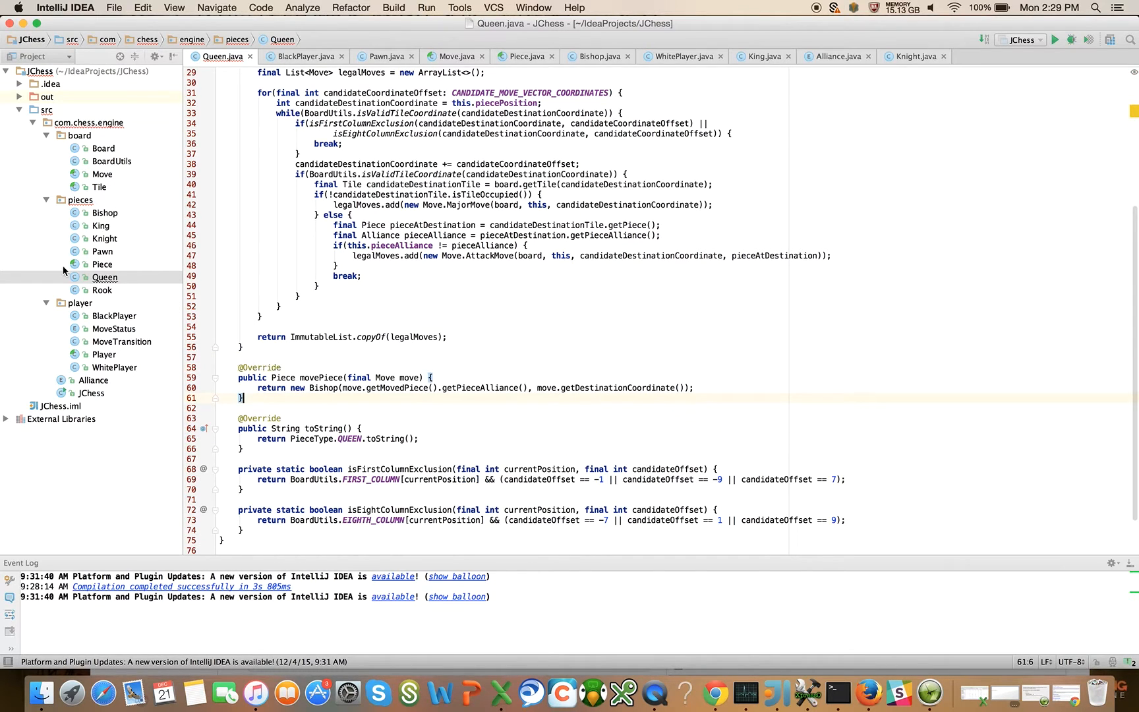
Make Queen and Rook movePiece overrides return a new Queen and a new Rook
left_click(103, 290)
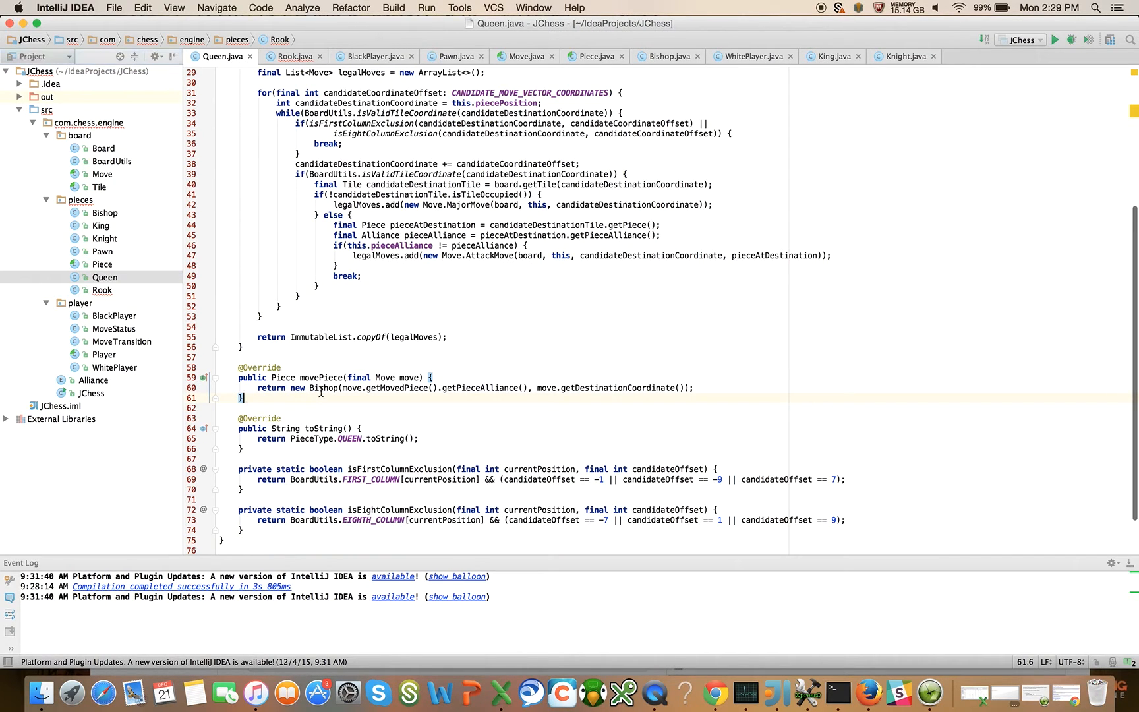
type("Queen")
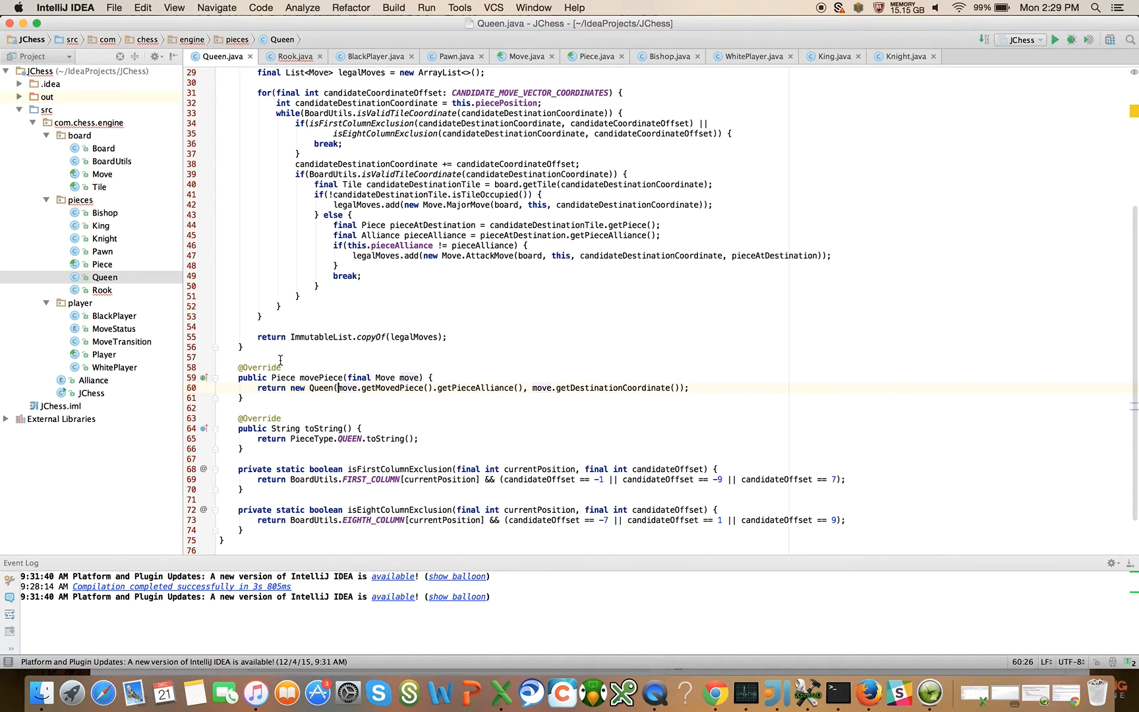
left_click(294, 56)
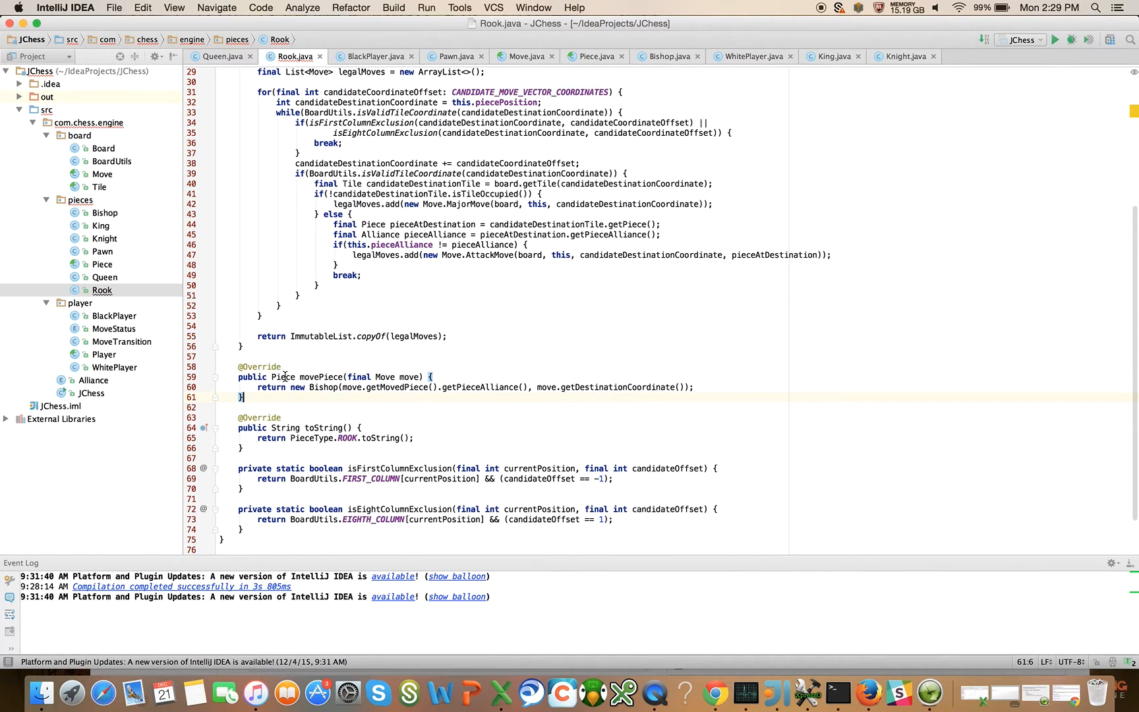
double_click(324, 387)
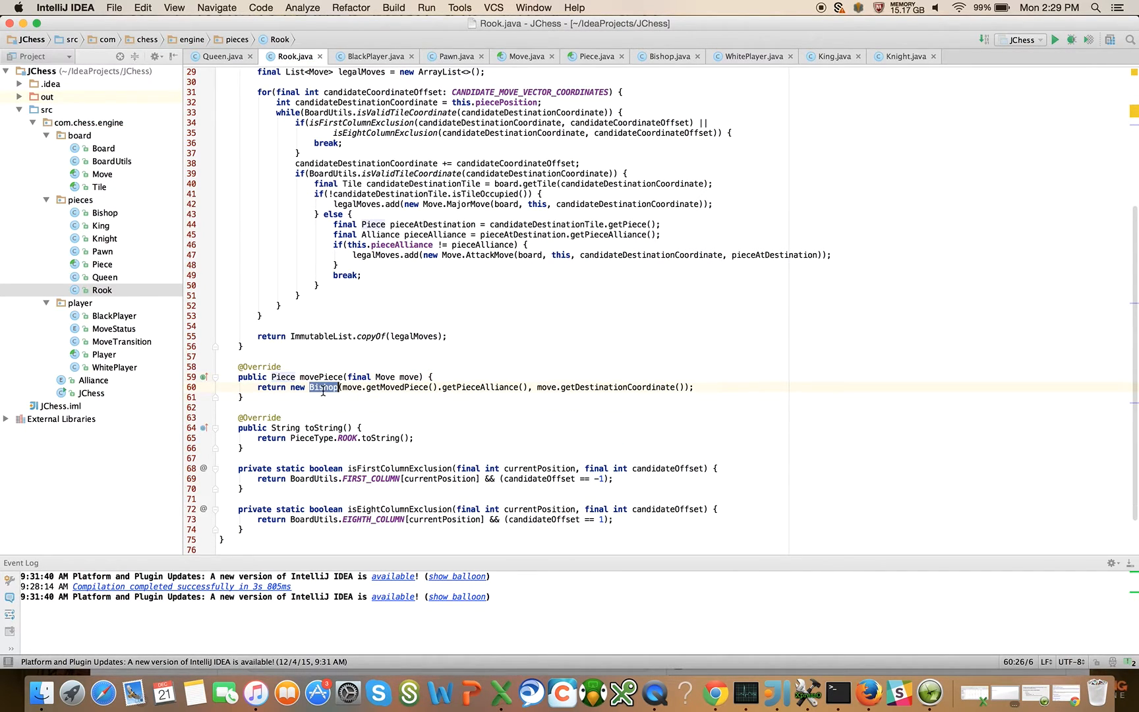
type("Rook")
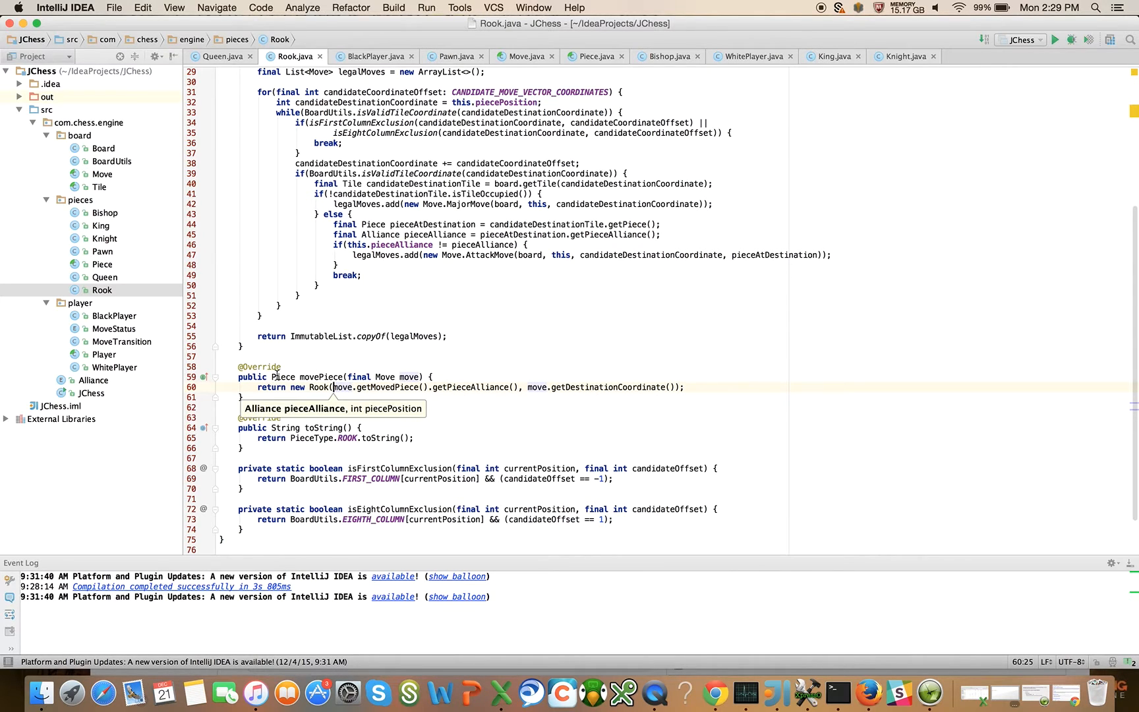
mouse_move(118, 215)
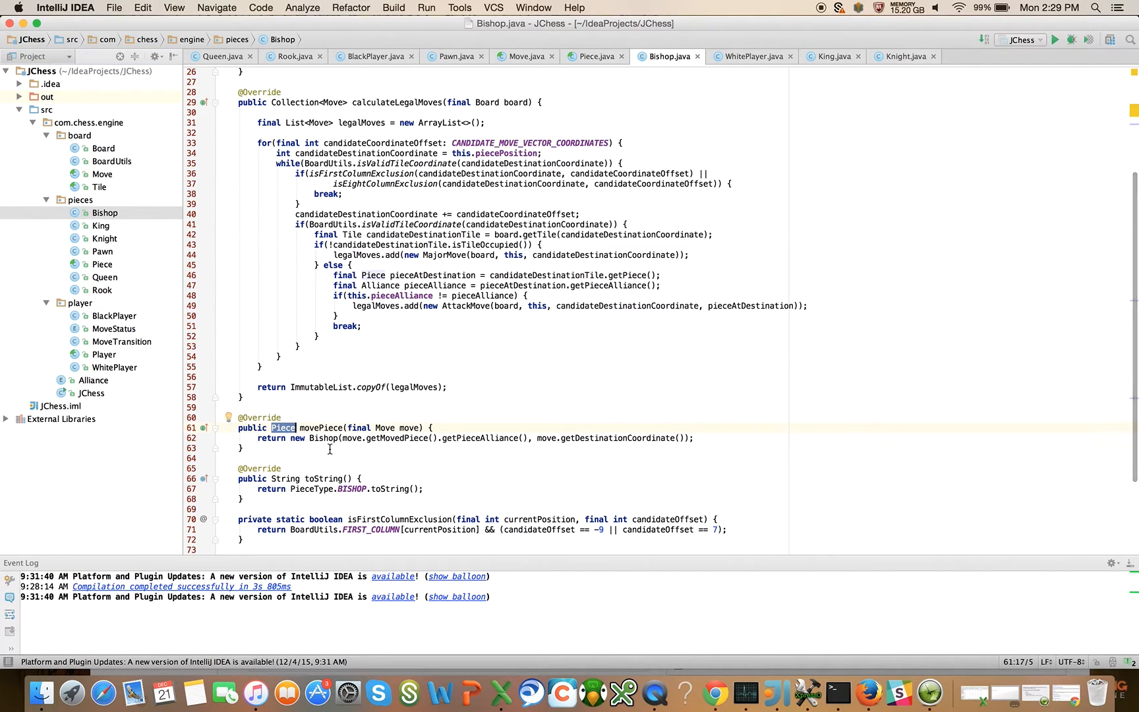
Change movePiece's return type to Bishop, King, Knight, Pawn, Queen and Rook in their classes
type("Bishop")
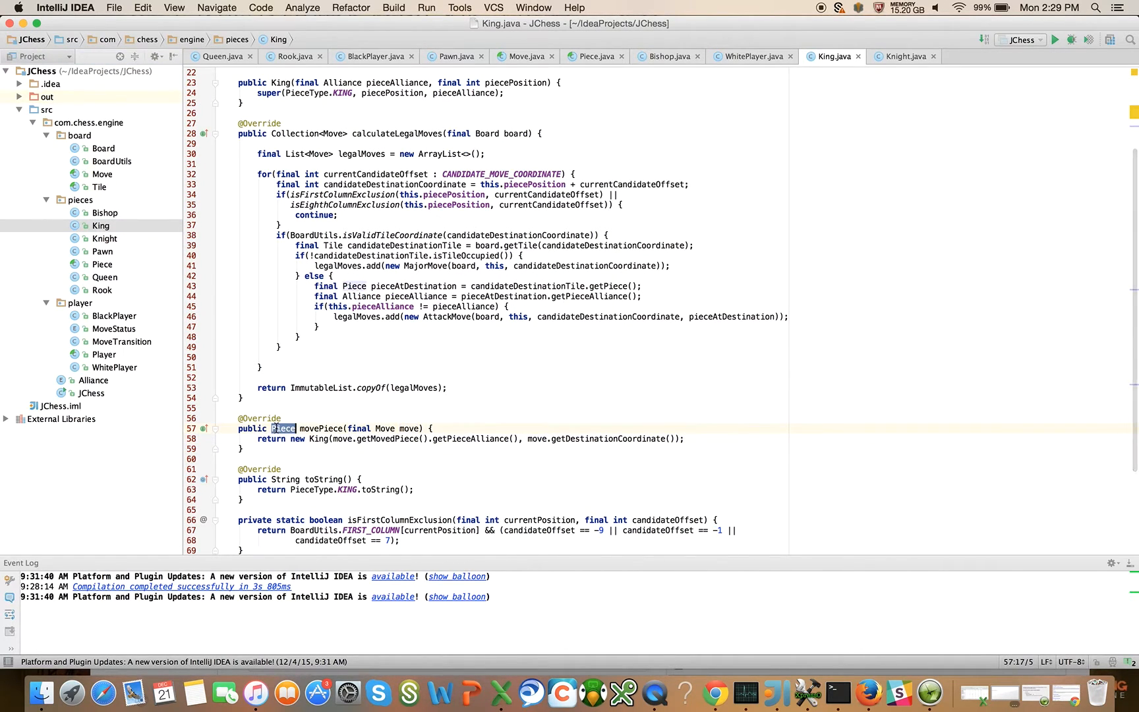
type("King")
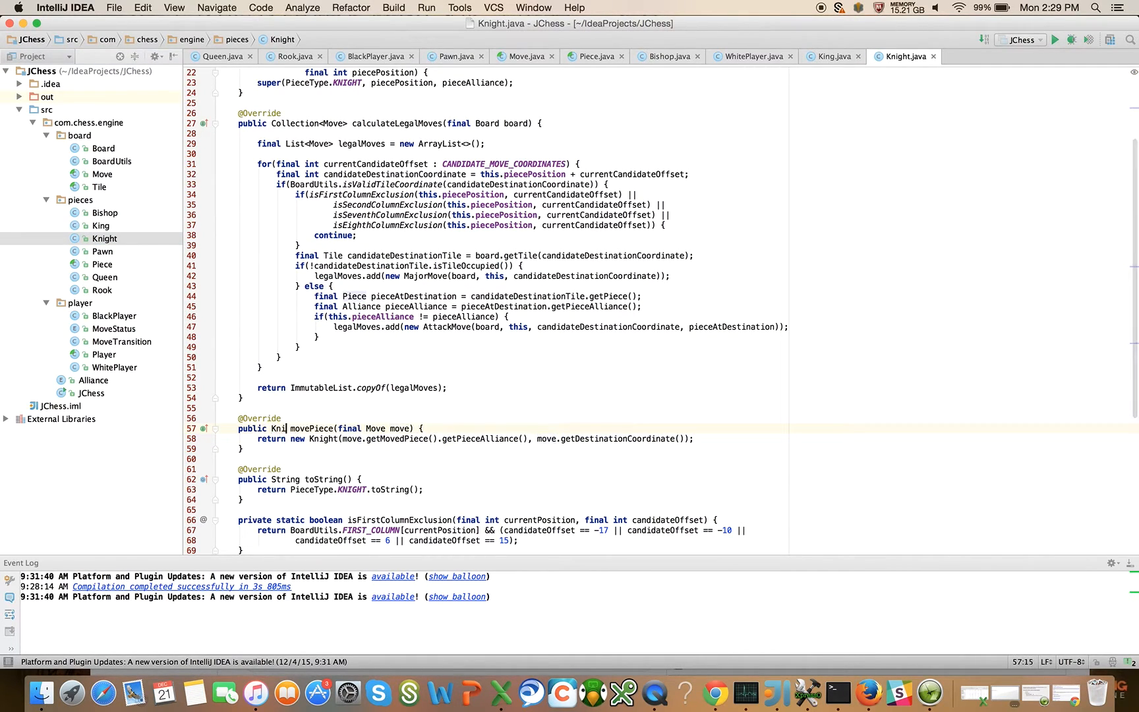
type("ght")
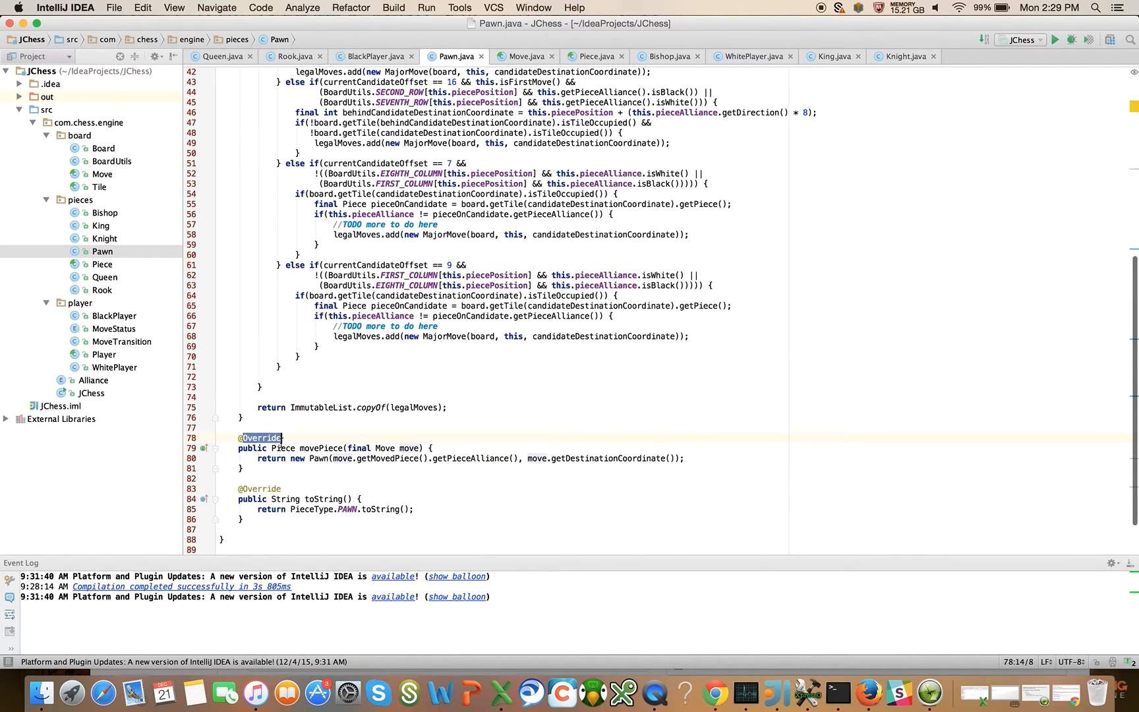
type("Pawn")
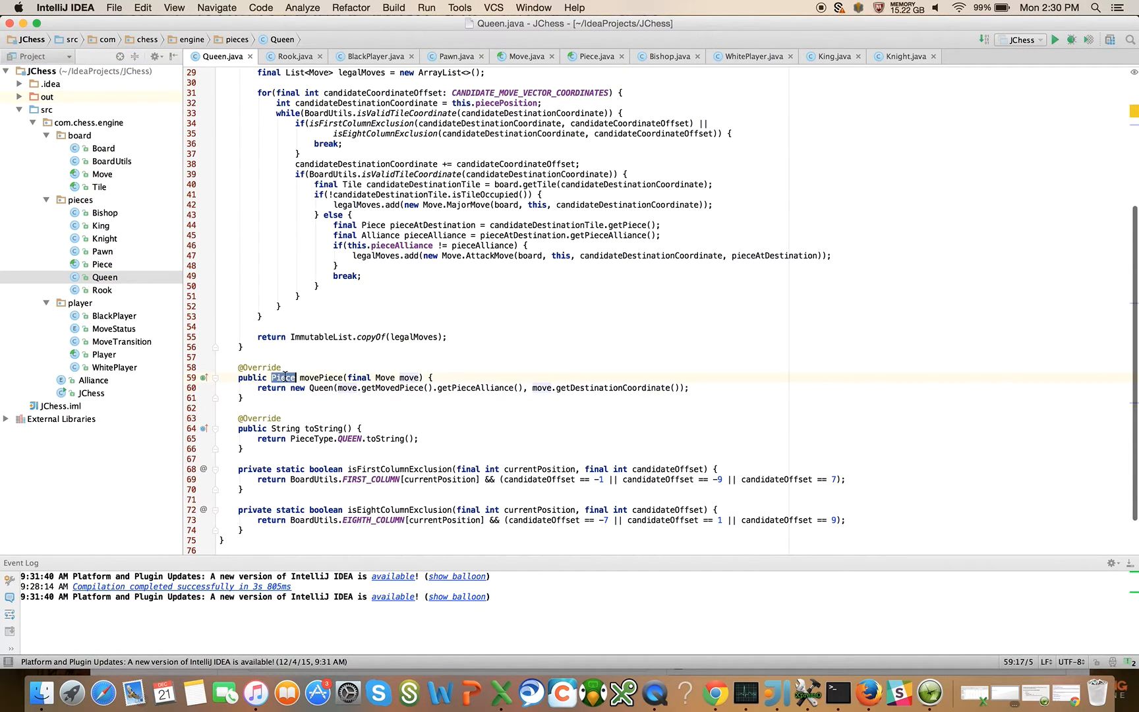
type("Queen")
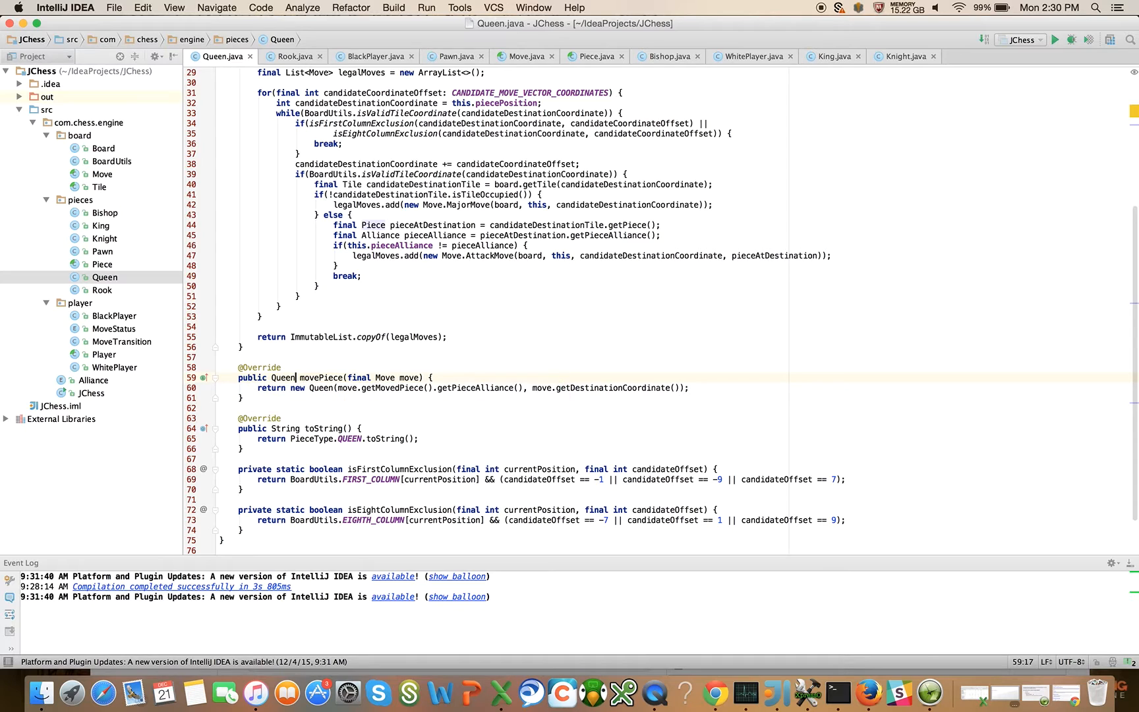
left_click(295, 55)
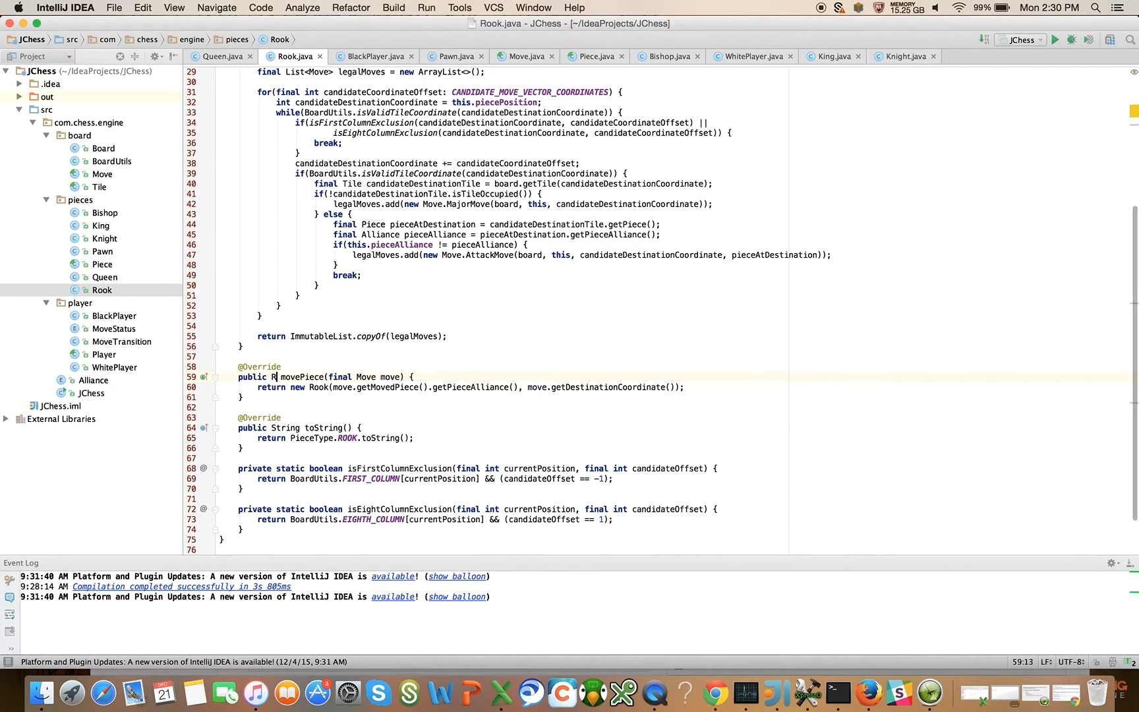
type("ook")
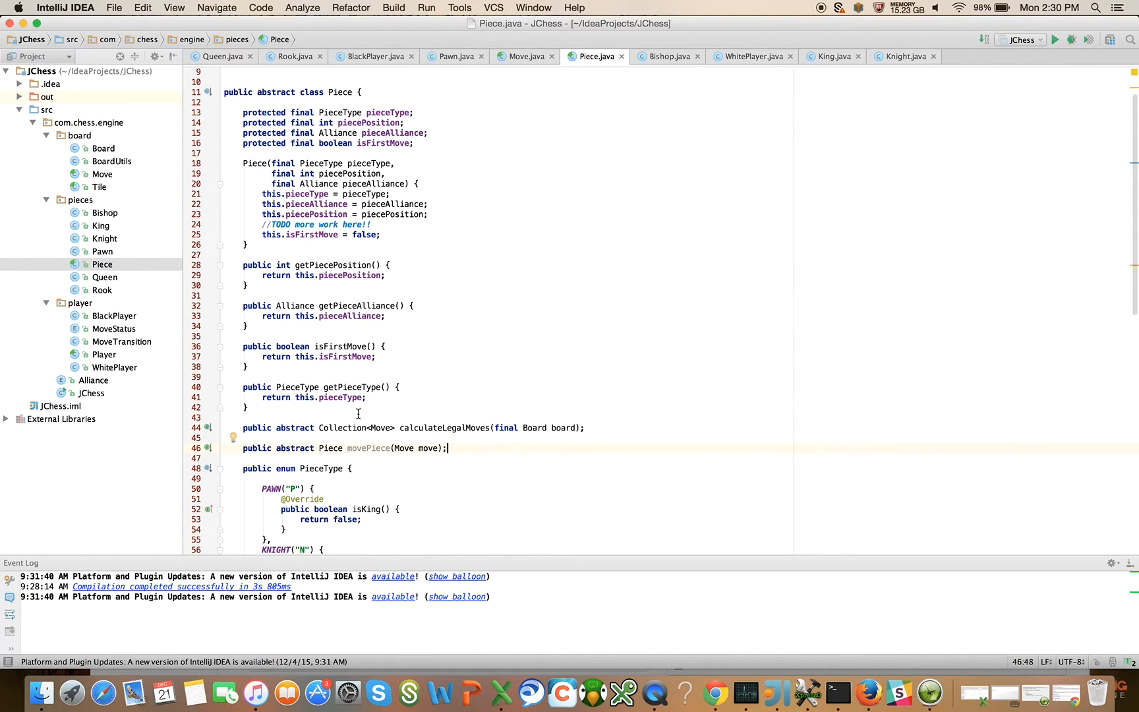
mouse_move(368, 448)
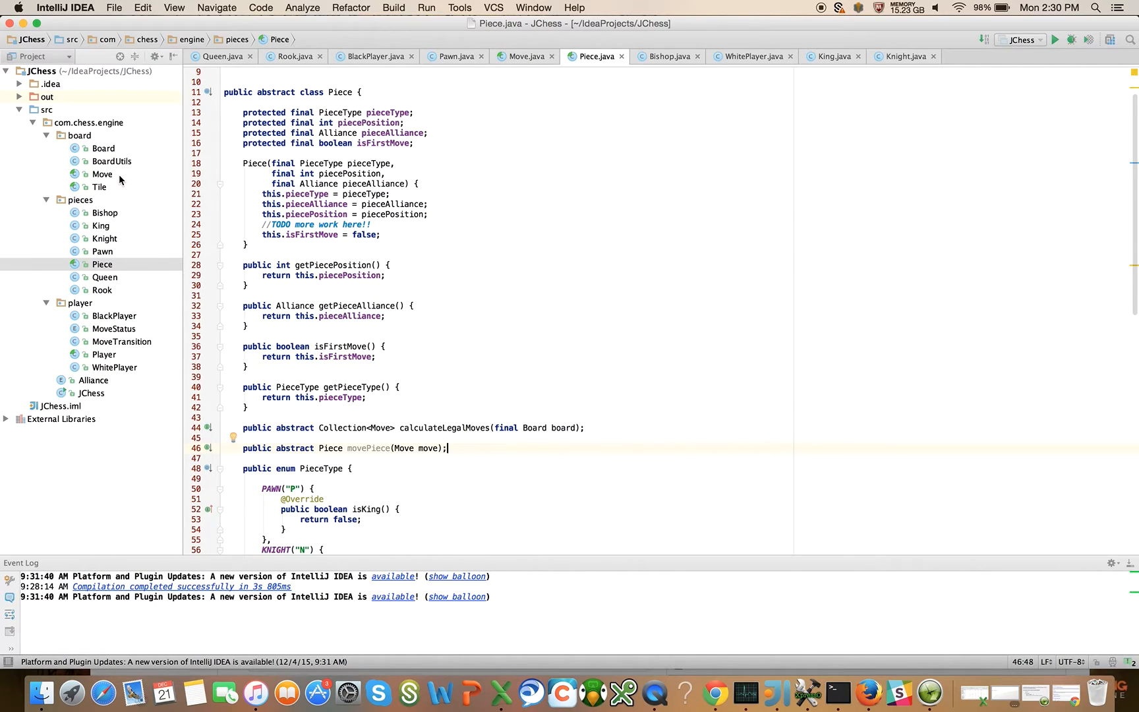
mouse_move(103, 178)
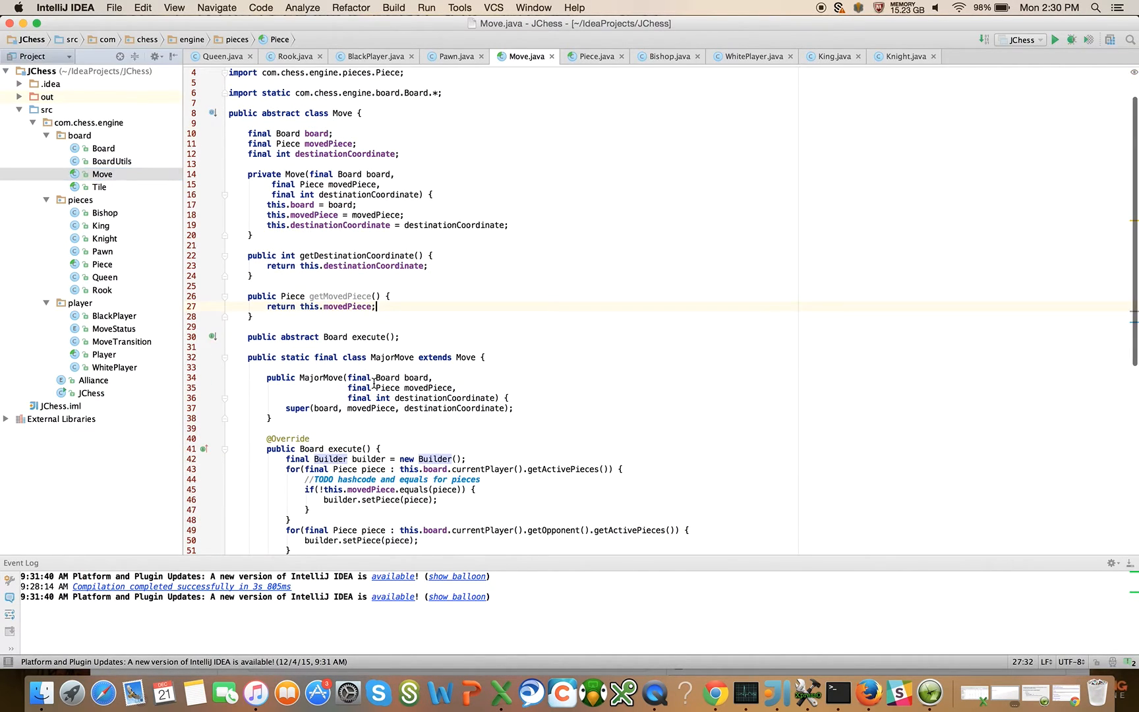
Scroll Move.java to MajorMove.execute and select the null in builder.setPiece(null)
scroll("down", 3)
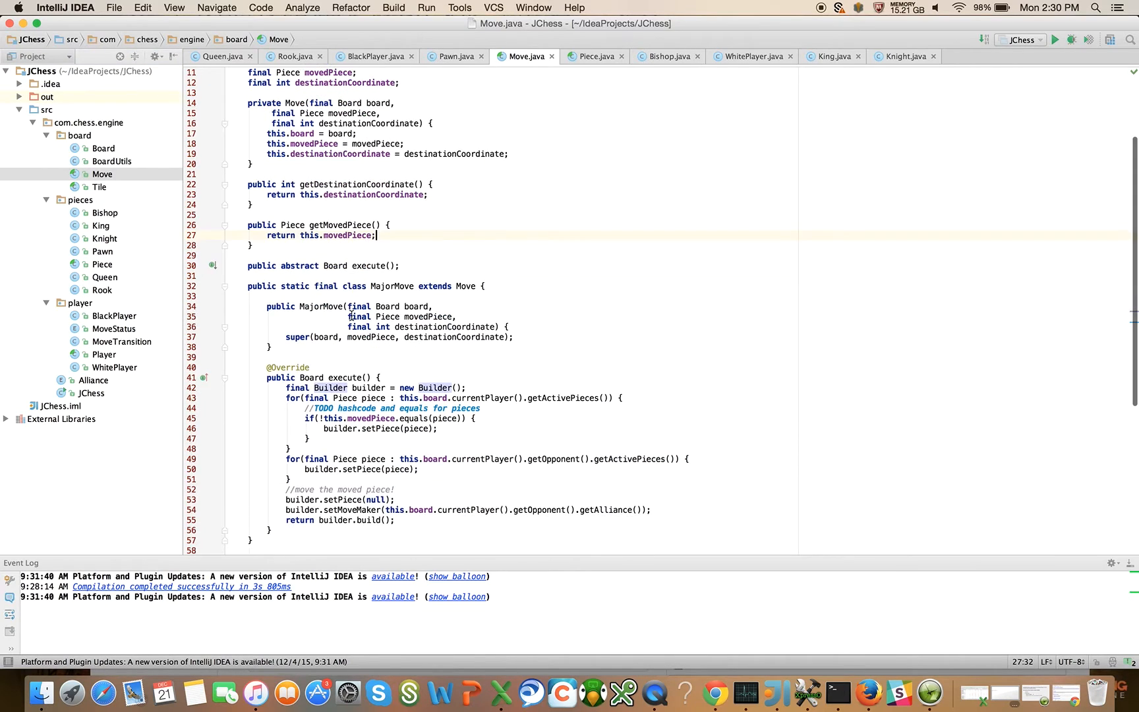
double_click(375, 499)
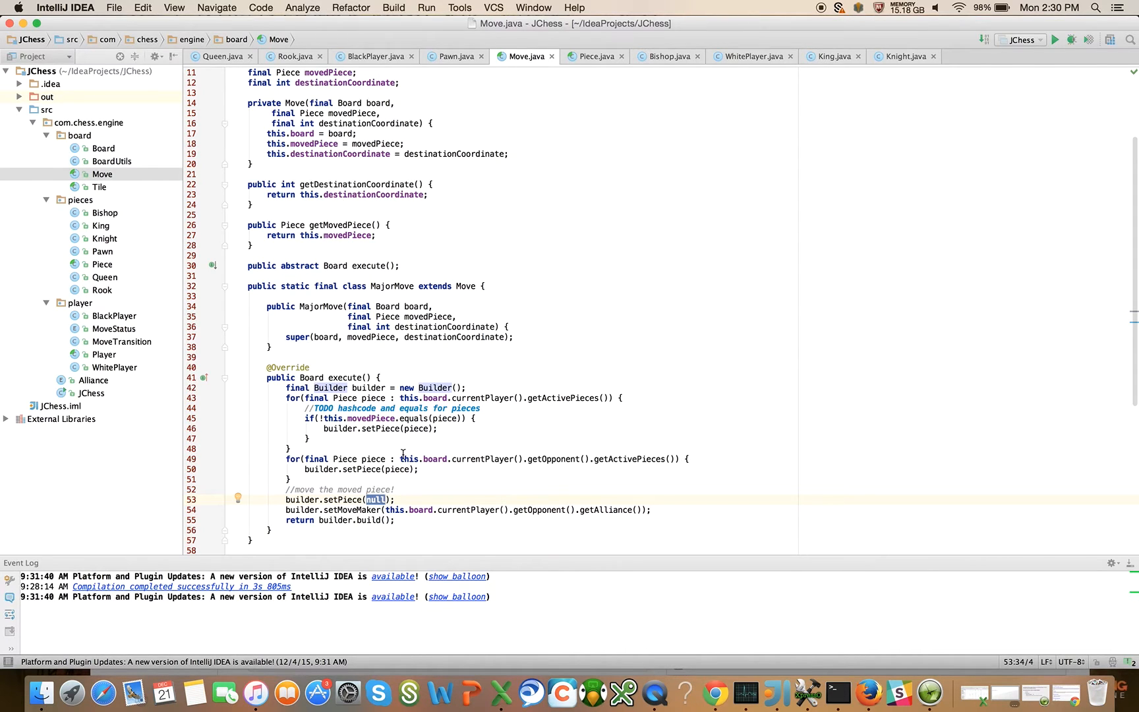
Replace null with this.movedPiece.movePiece(this) in builder.setPiece
scroll("down", 3)
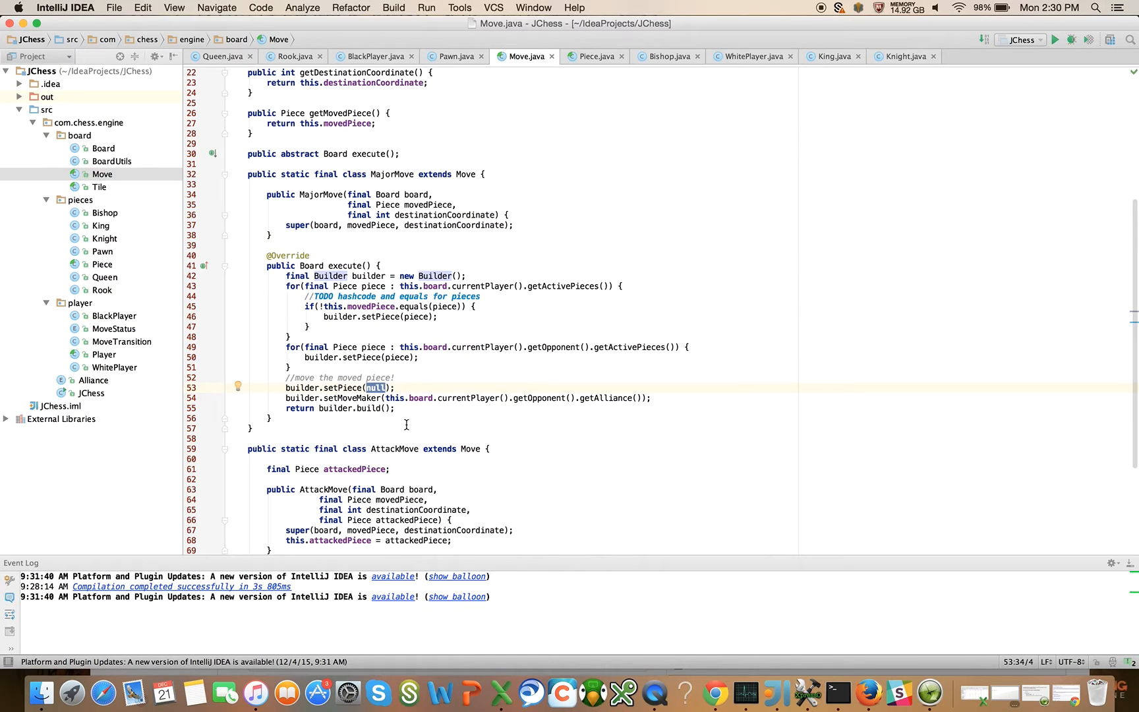
type("this")
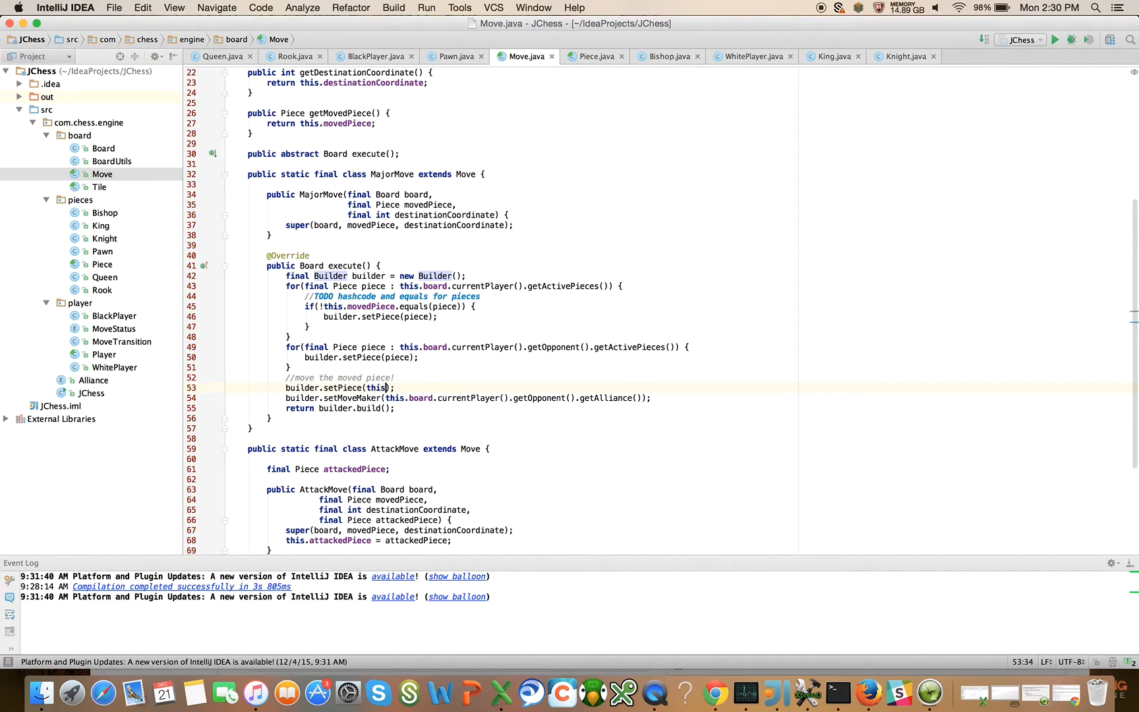
type(".movedPiece")
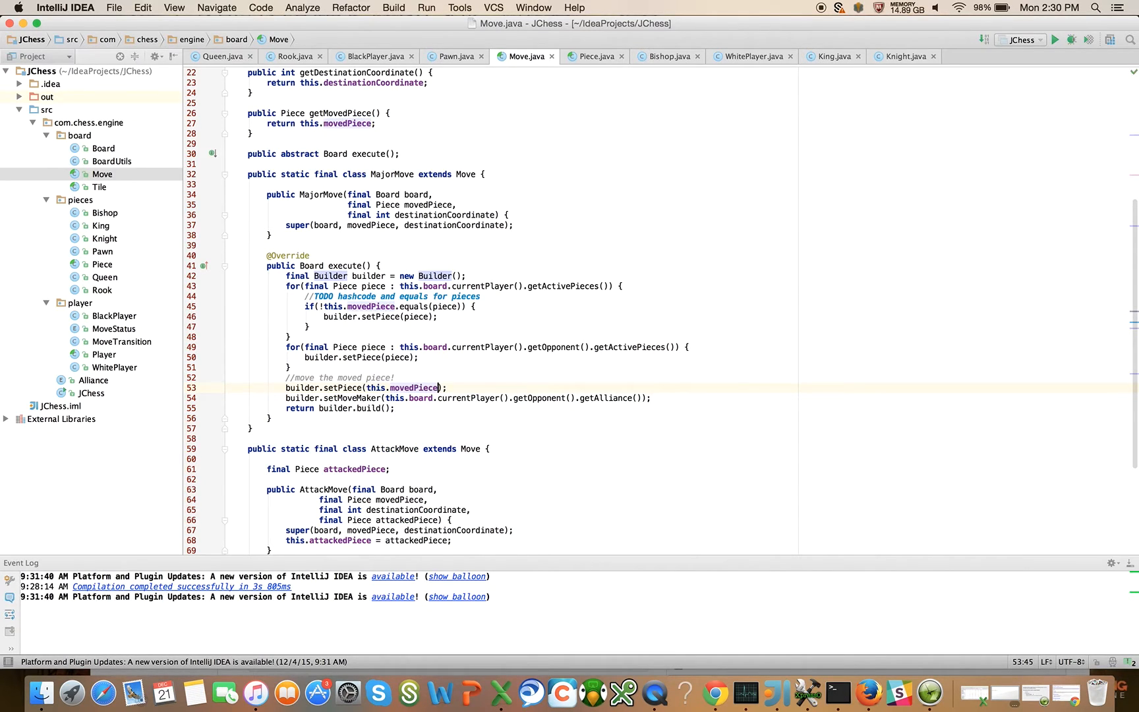
type(".movePiece()")
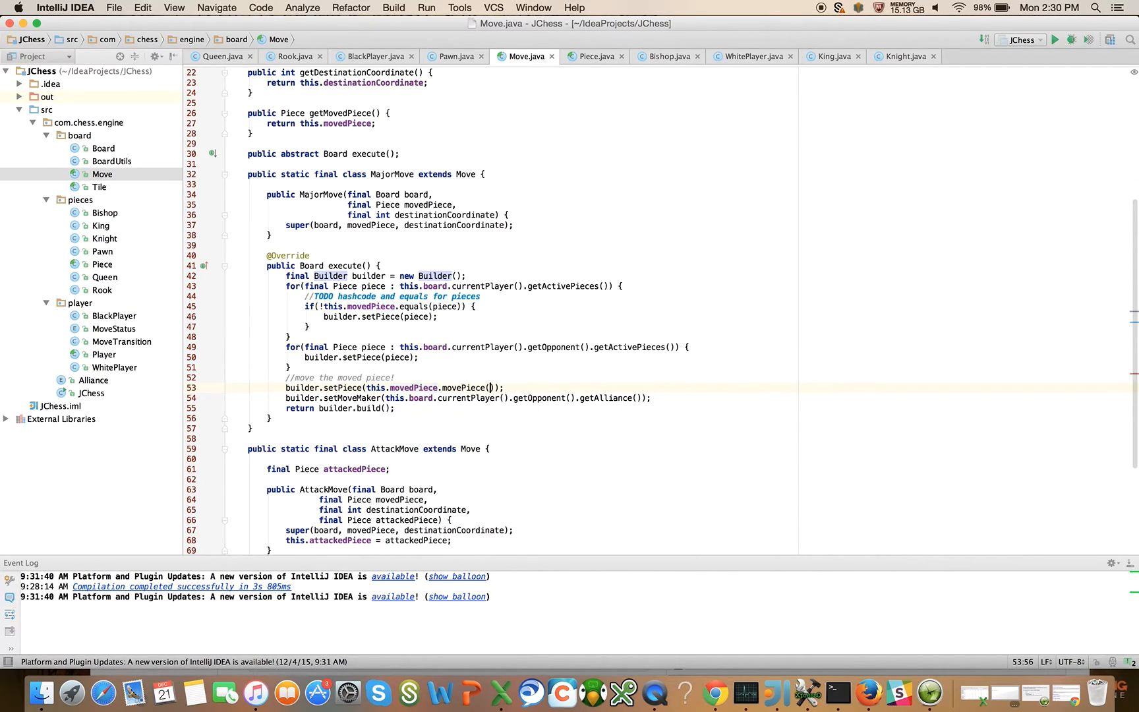
type("this")
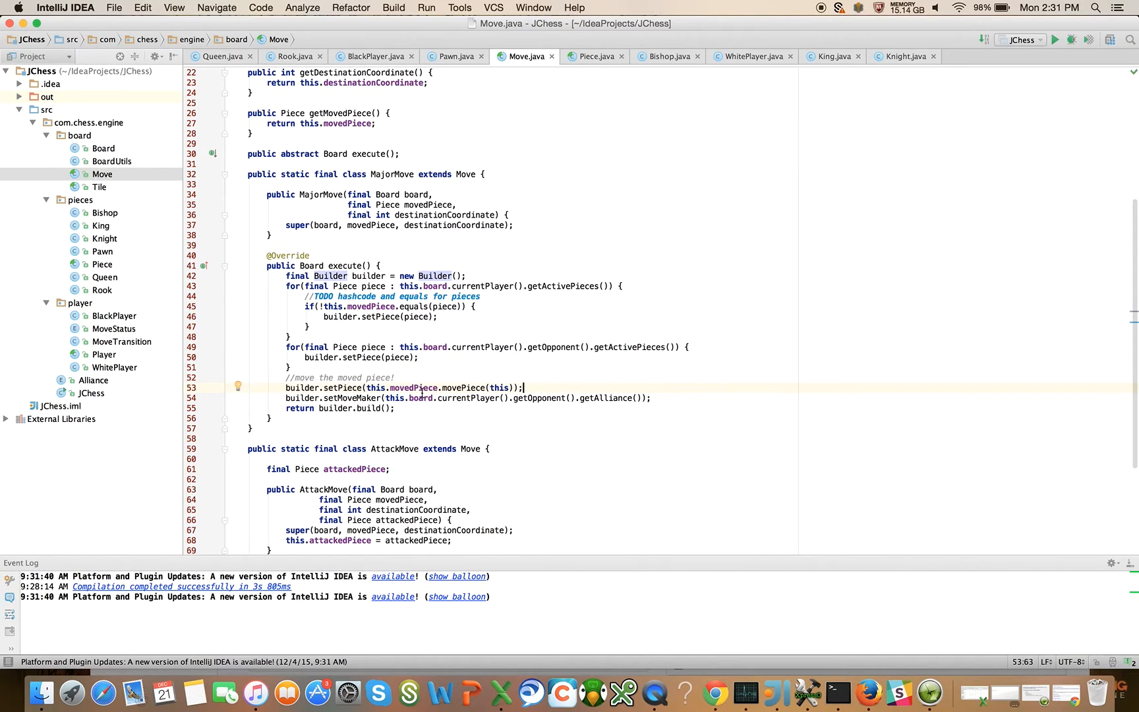
mouse_move(496, 388)
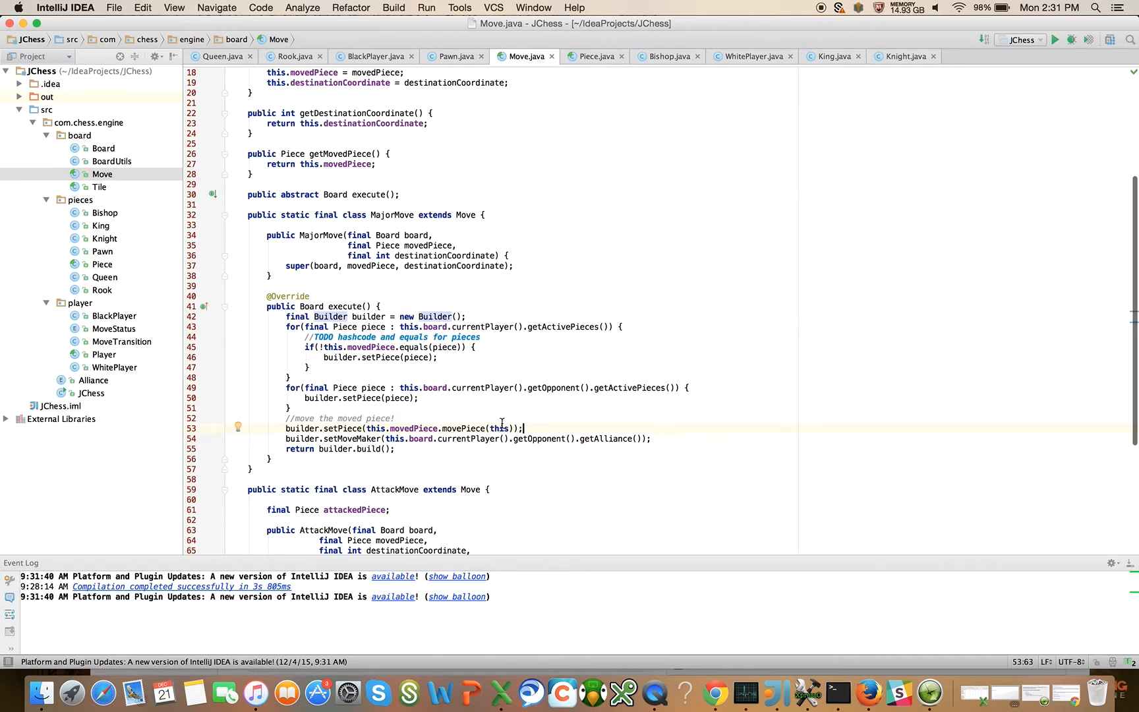
mouse_move(469, 427)
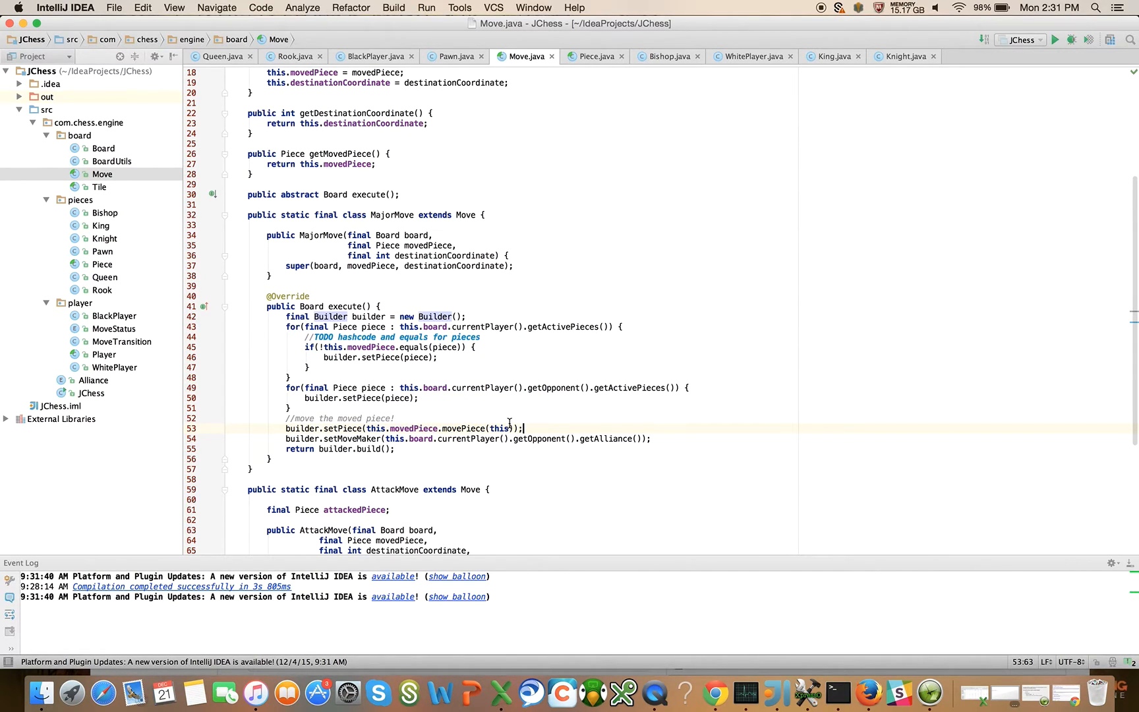
mouse_move(393, 337)
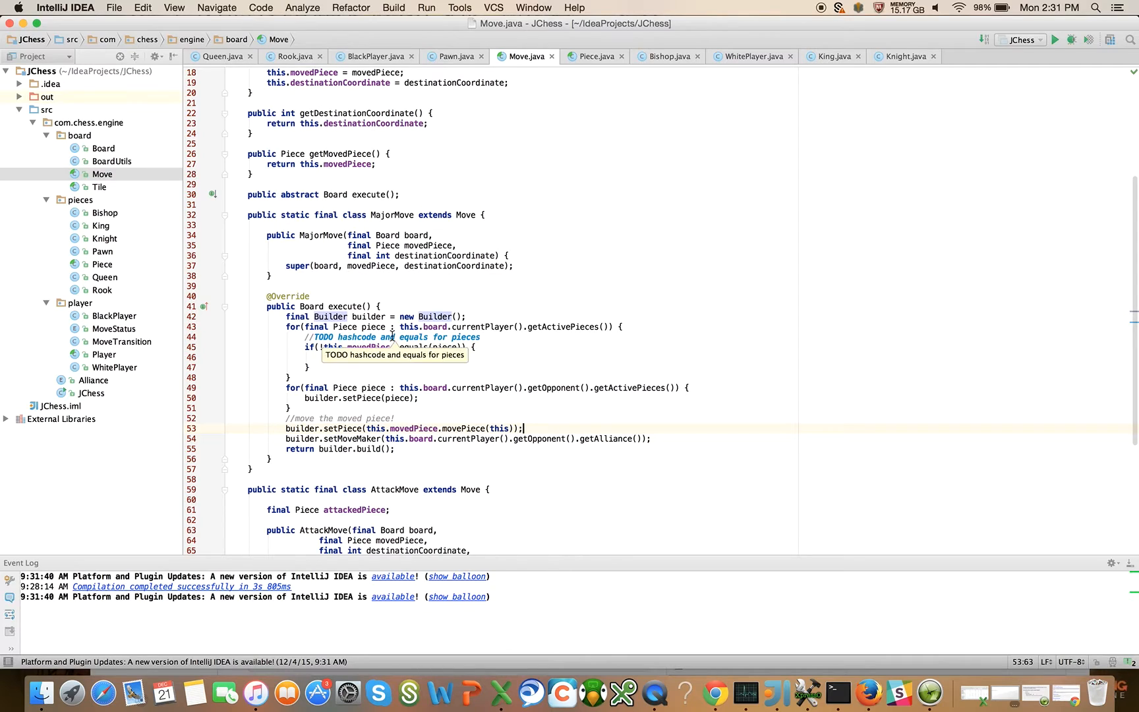